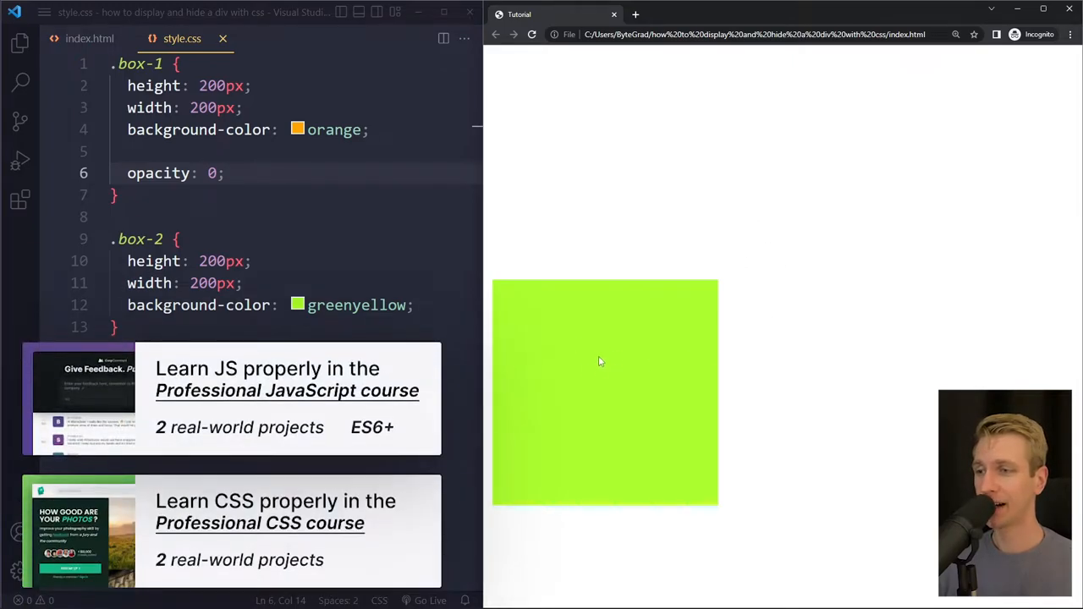
# Switch to index.html showing the box-1 and box-2 divs.
pyautogui.click(92, 39)
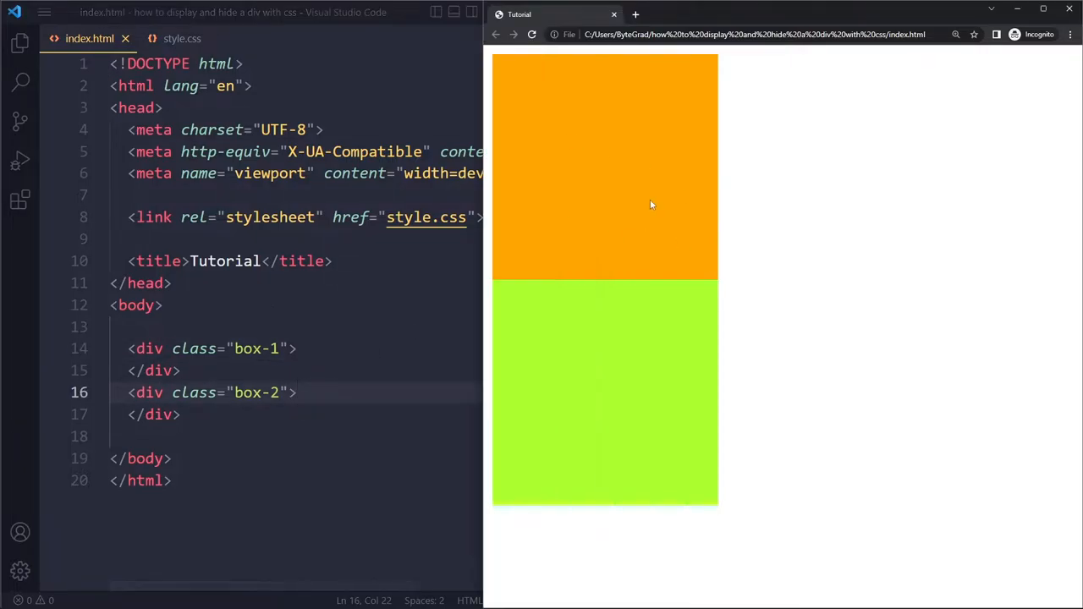
pyautogui.moveTo(599, 149)
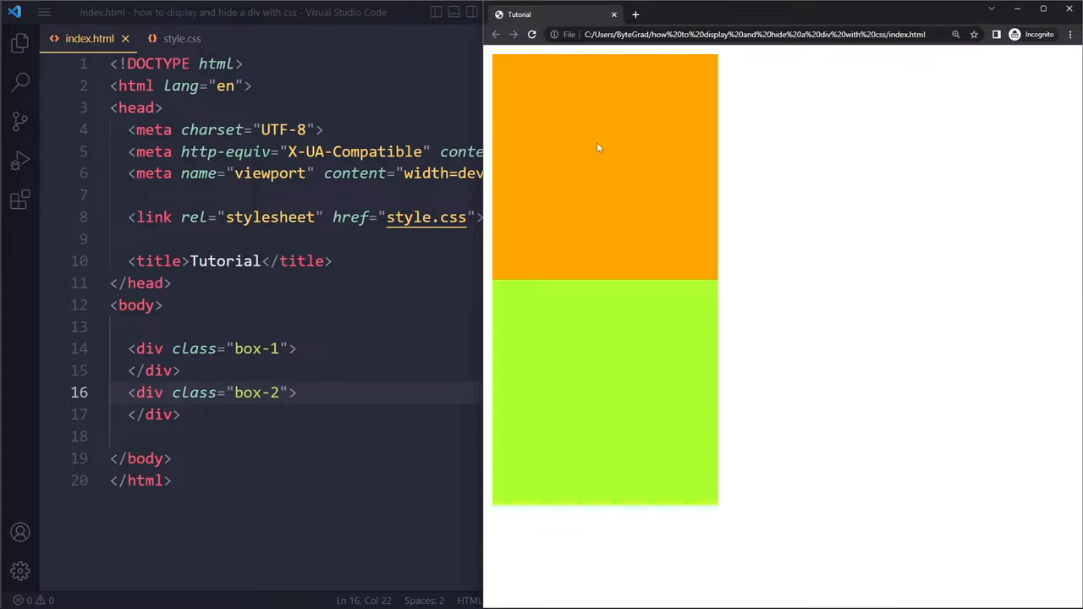
# Switch back to style.css with the box-1 and box-2 rules.
pyautogui.click(183, 38)
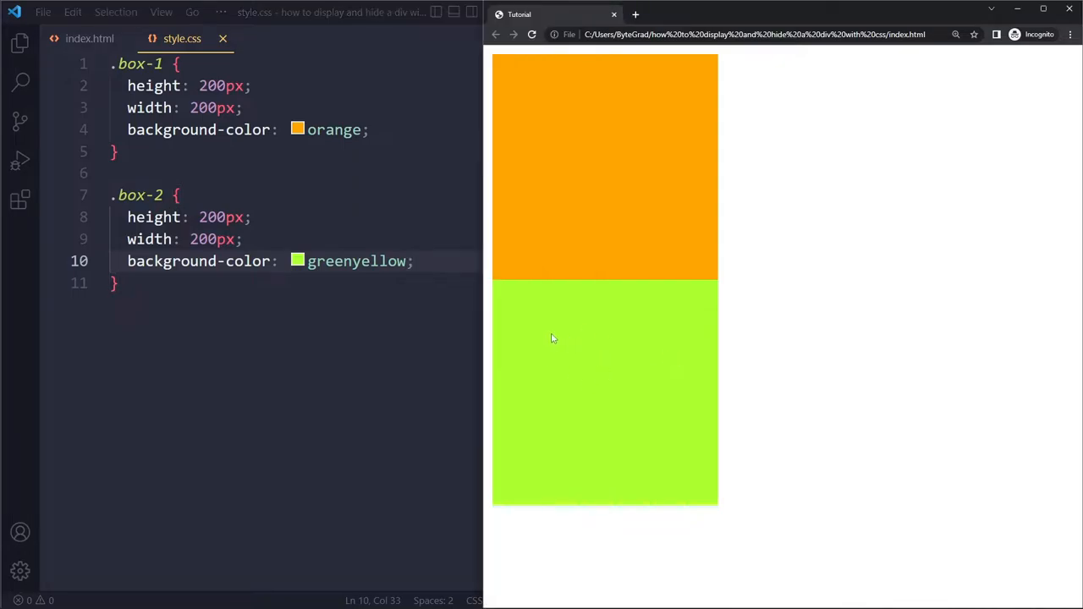
pyautogui.moveTo(624, 159)
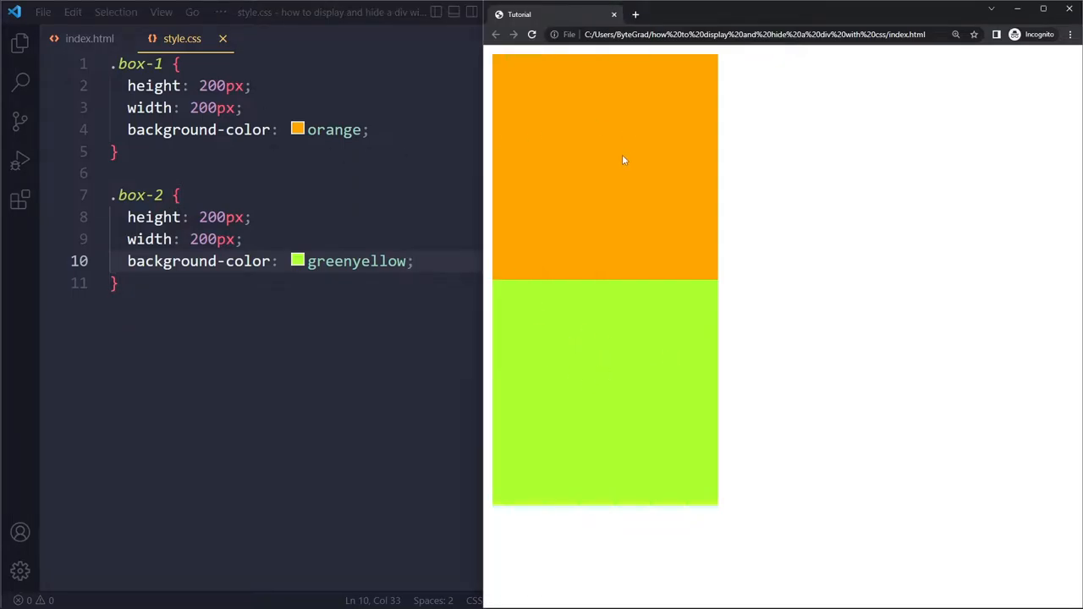
pyautogui.moveTo(606, 144)
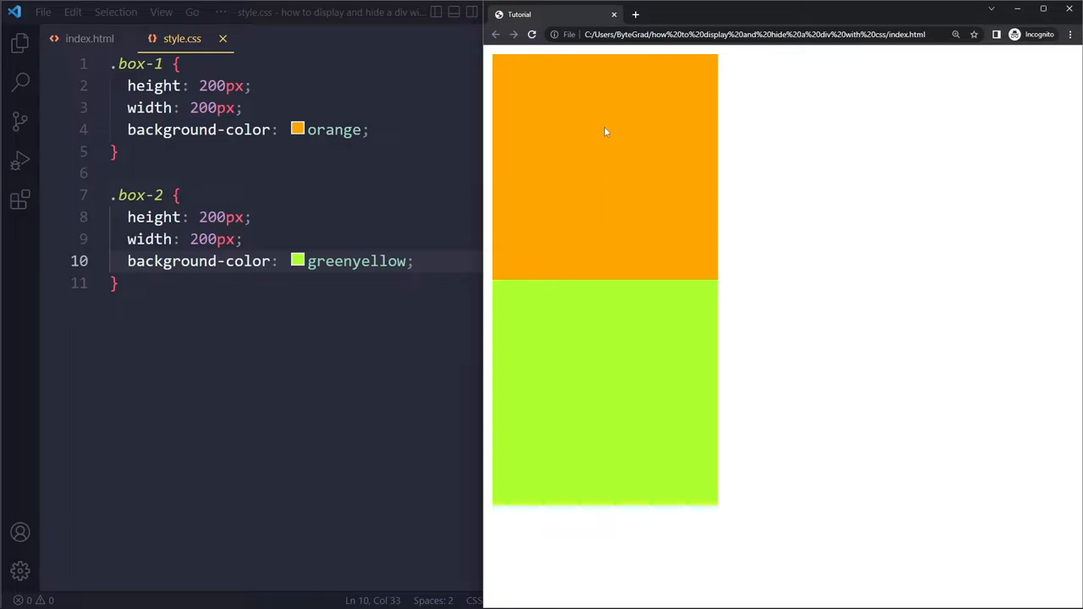
pyautogui.moveTo(579, 132)
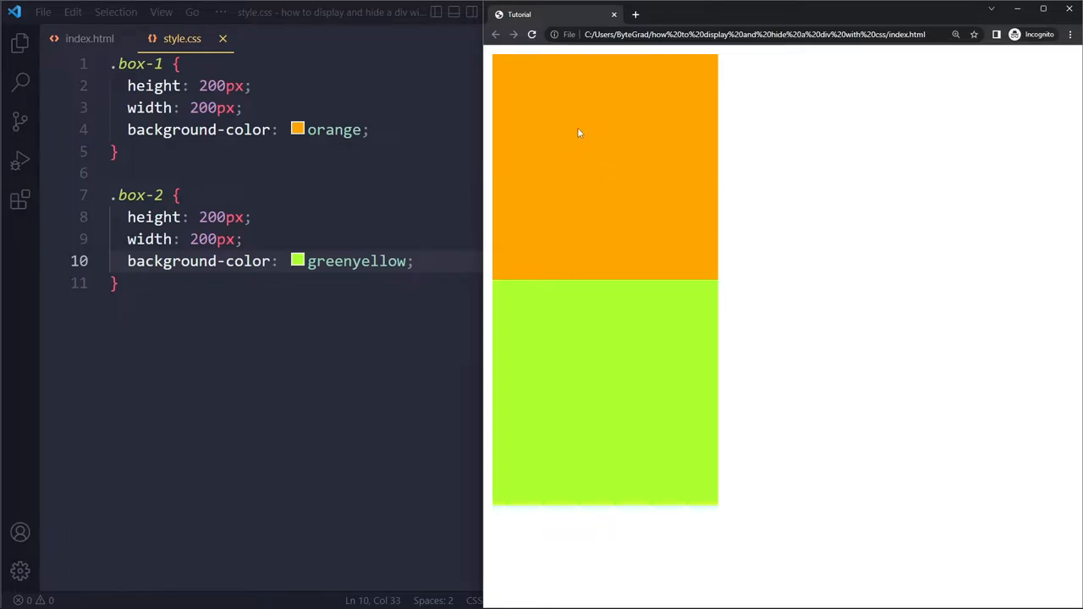
pyautogui.moveTo(523, 118)
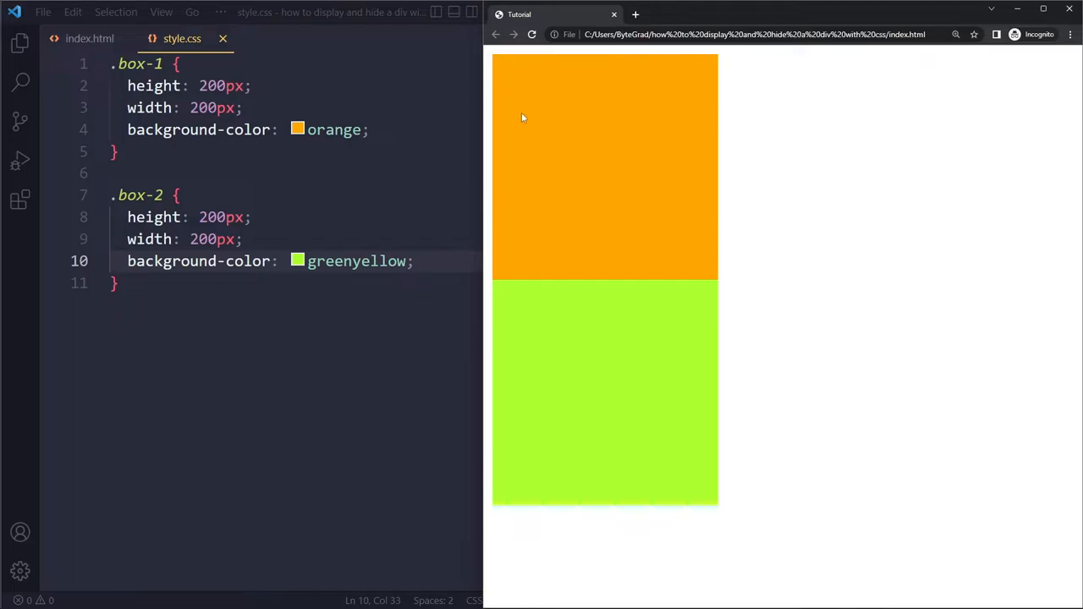
pyautogui.moveTo(562, 146)
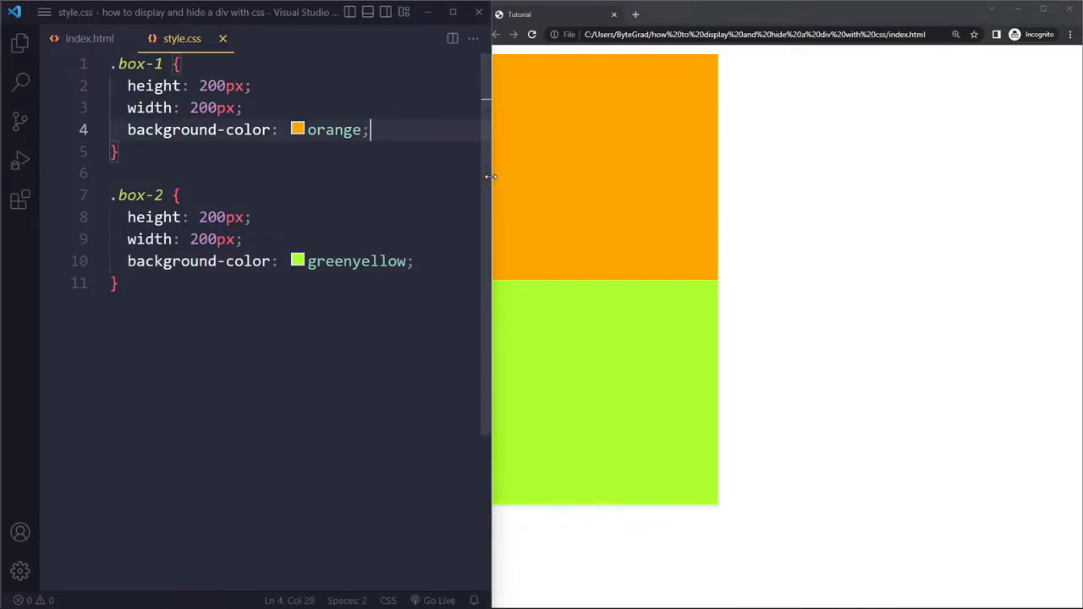
# Give .box-1 opacity: 0 so the orange box becomes fully transparent.
pyautogui.write('opacity: 0;')
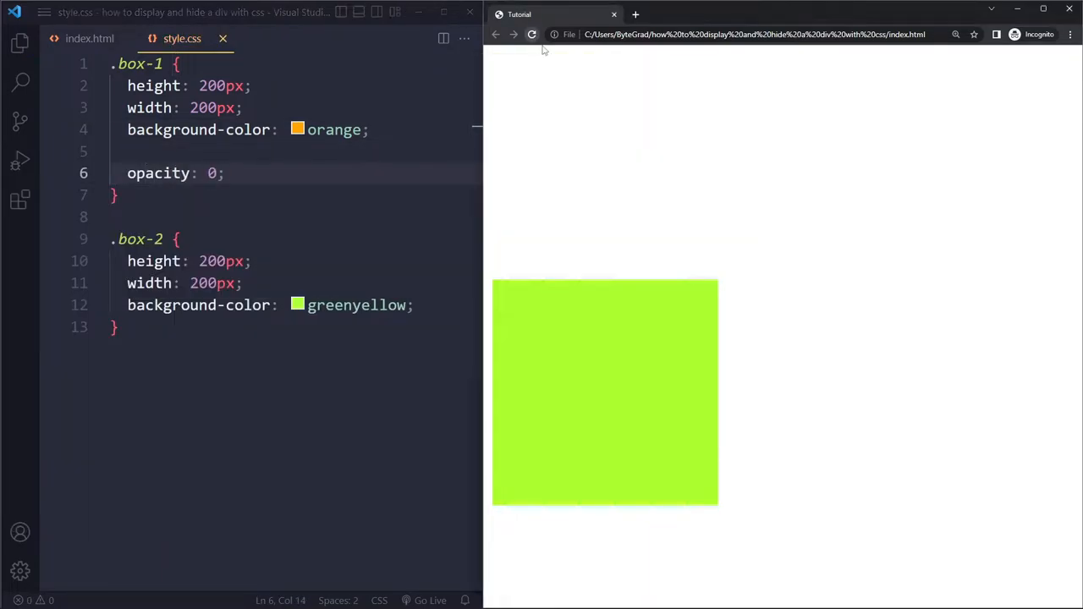
pyautogui.moveTo(616, 368)
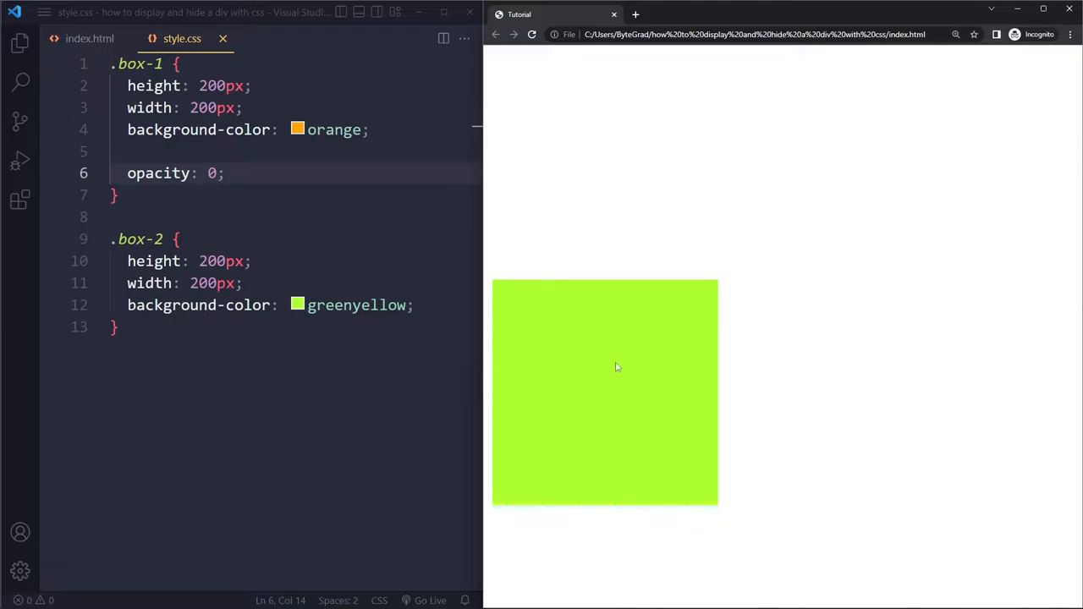
pyautogui.moveTo(629, 301)
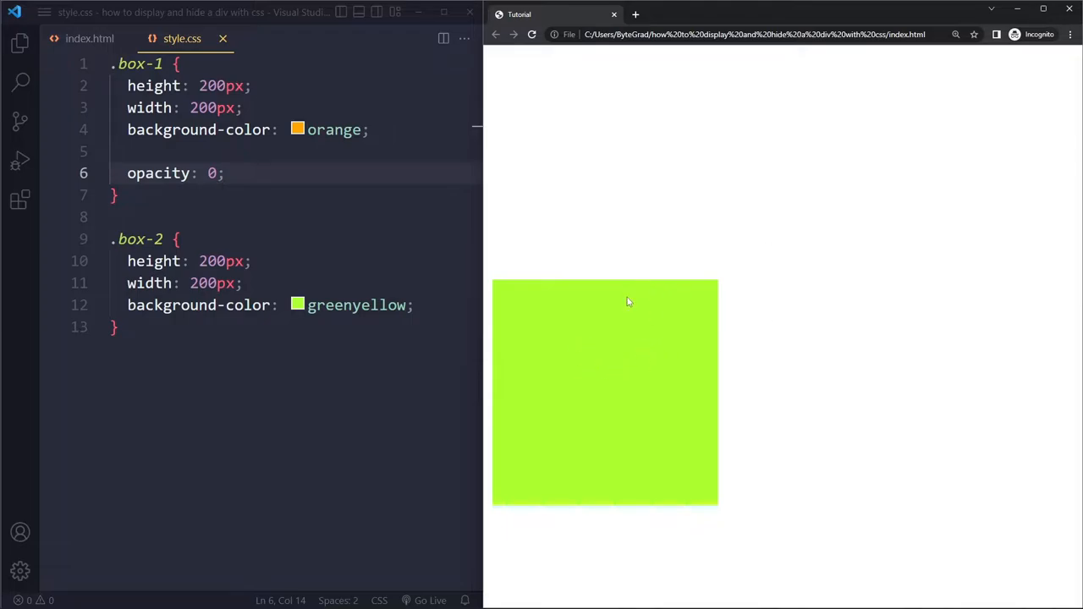
pyautogui.moveTo(616, 353)
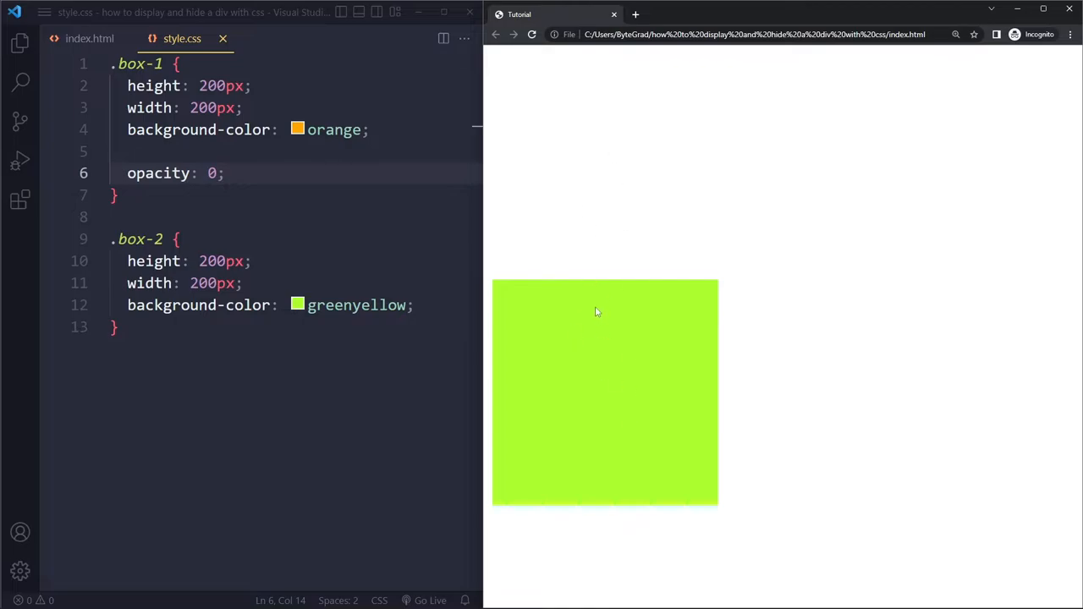
pyautogui.moveTo(732, 297)
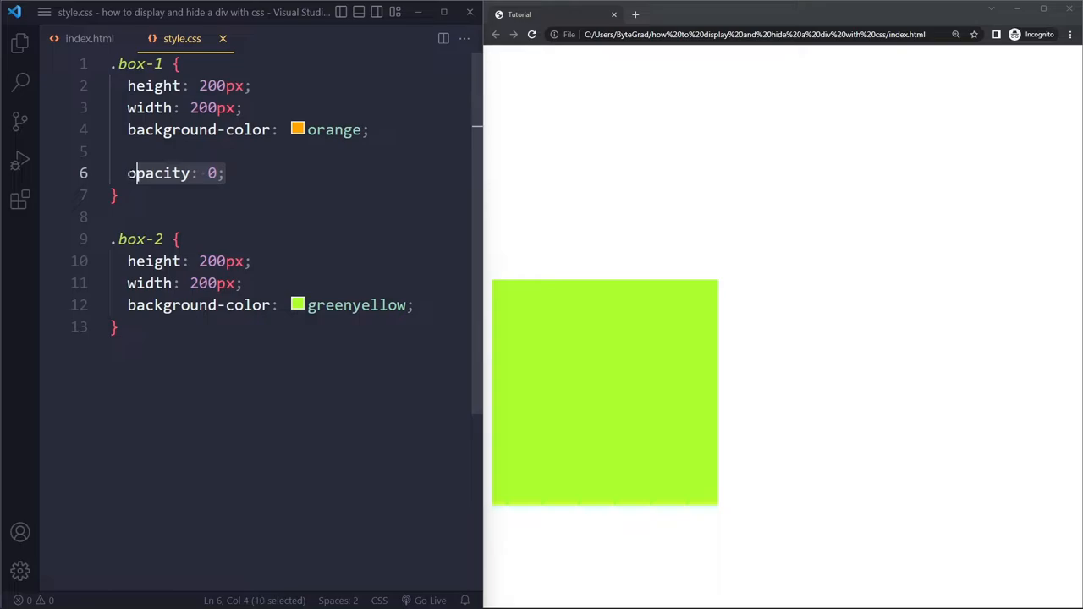
# Replace box-1's opacity: 0 with cursor: pointer so the orange box shows again.
pyautogui.press('Delete')
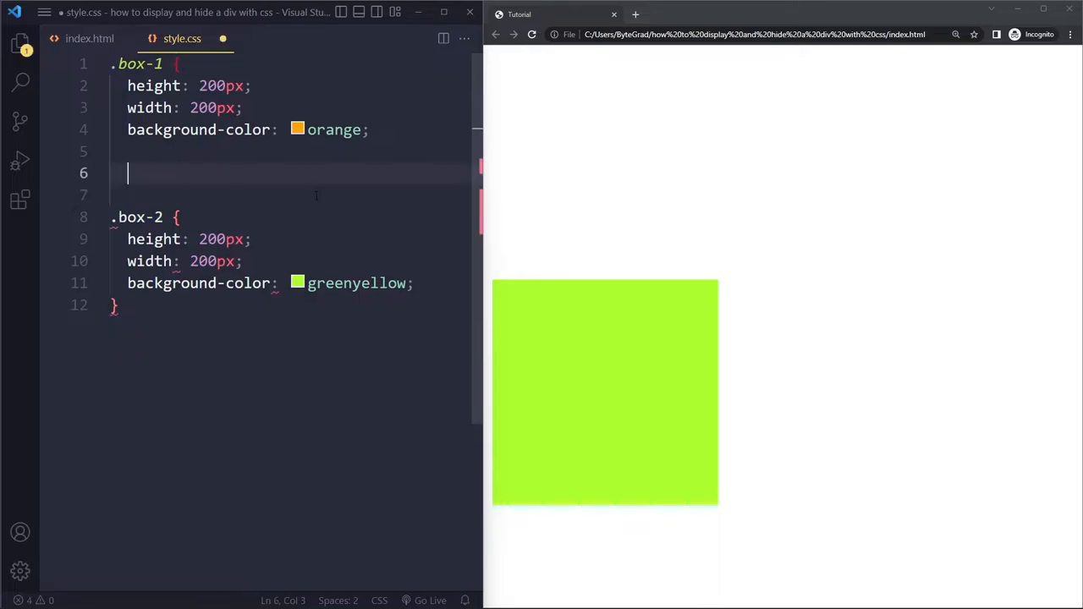
pyautogui.write('opacity: 0;')
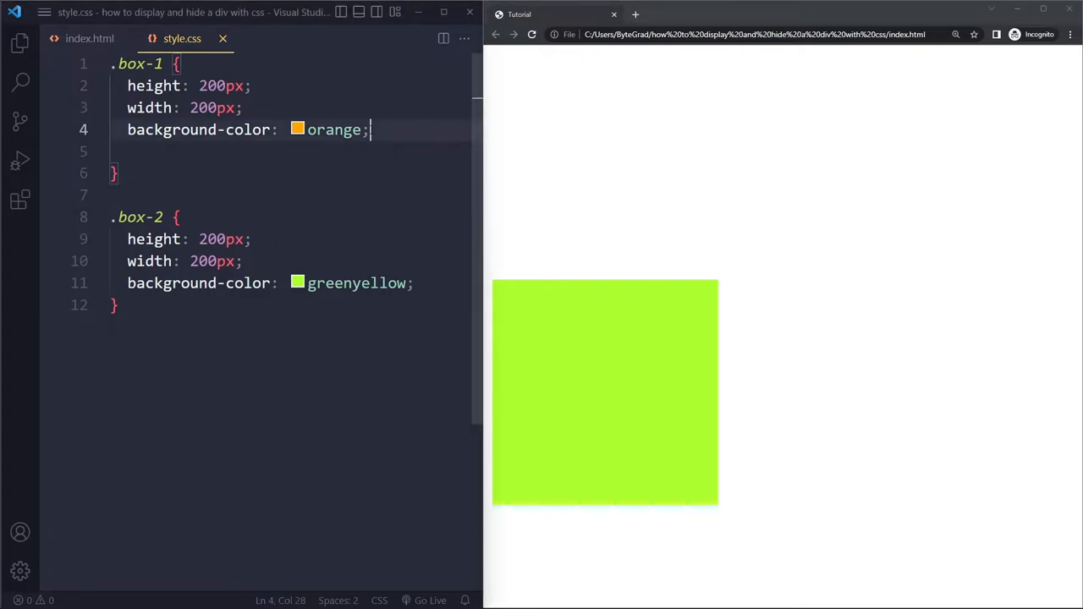
pyautogui.write('c')
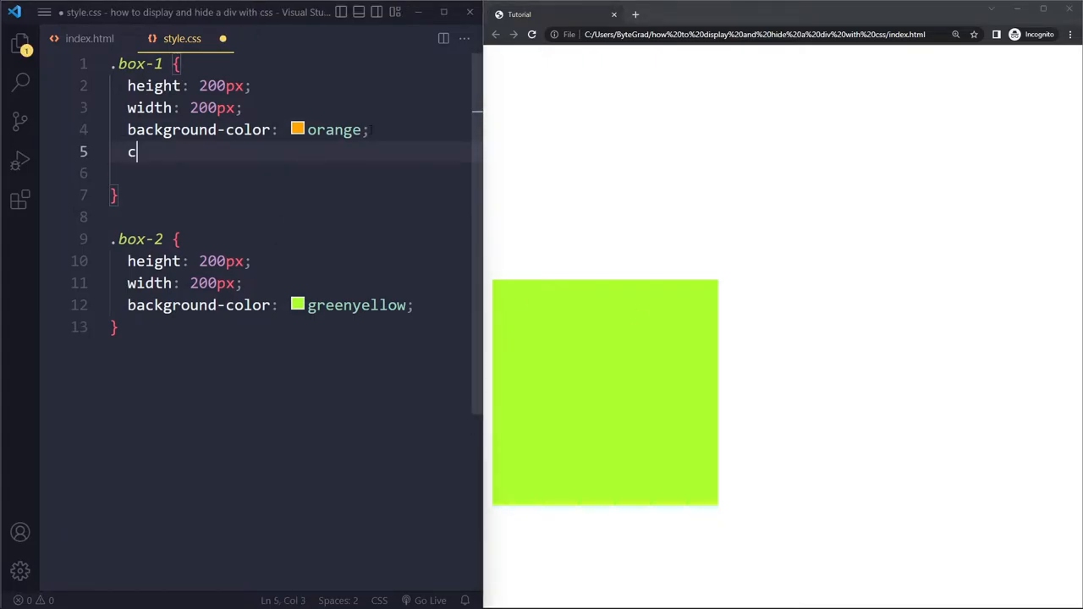
pyautogui.write('ursor: pointer;')
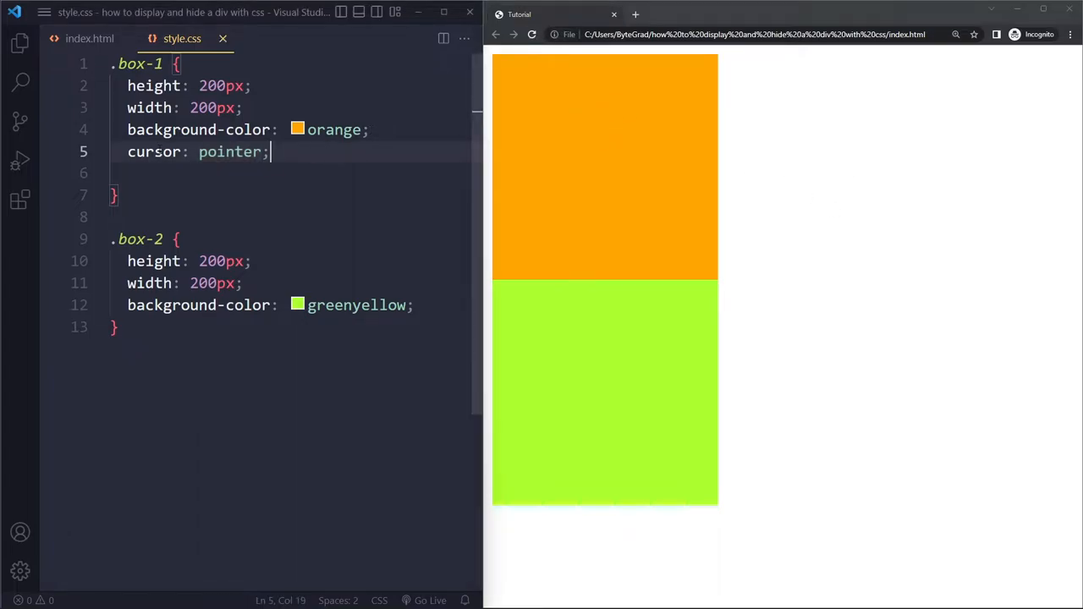
pyautogui.write('op')
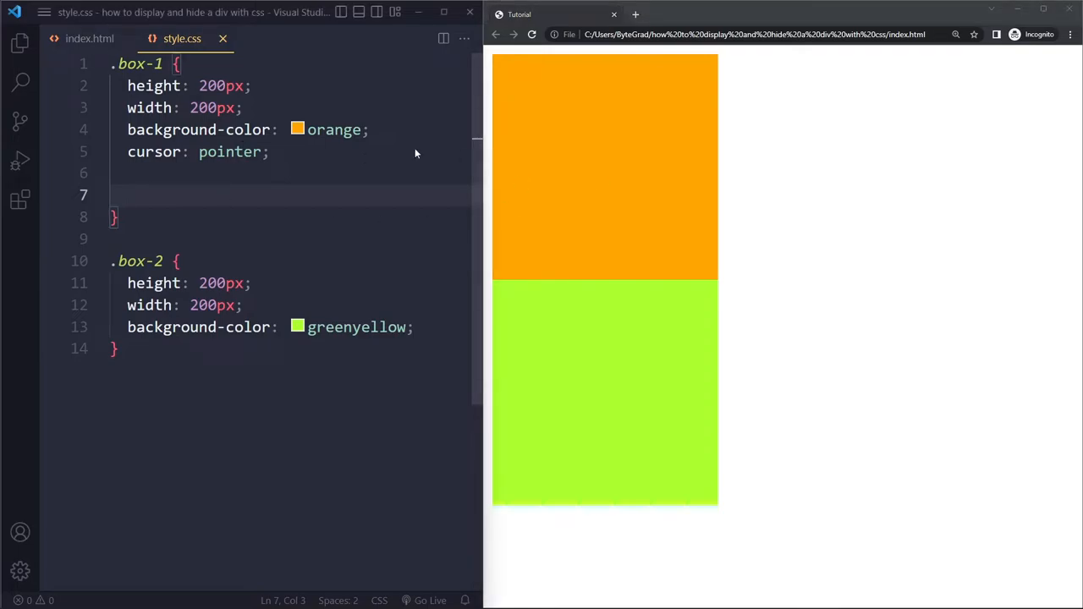
# Add visibility: hidden to .box-1, hiding it while keeping its space.
pyautogui.write('visibility: i')
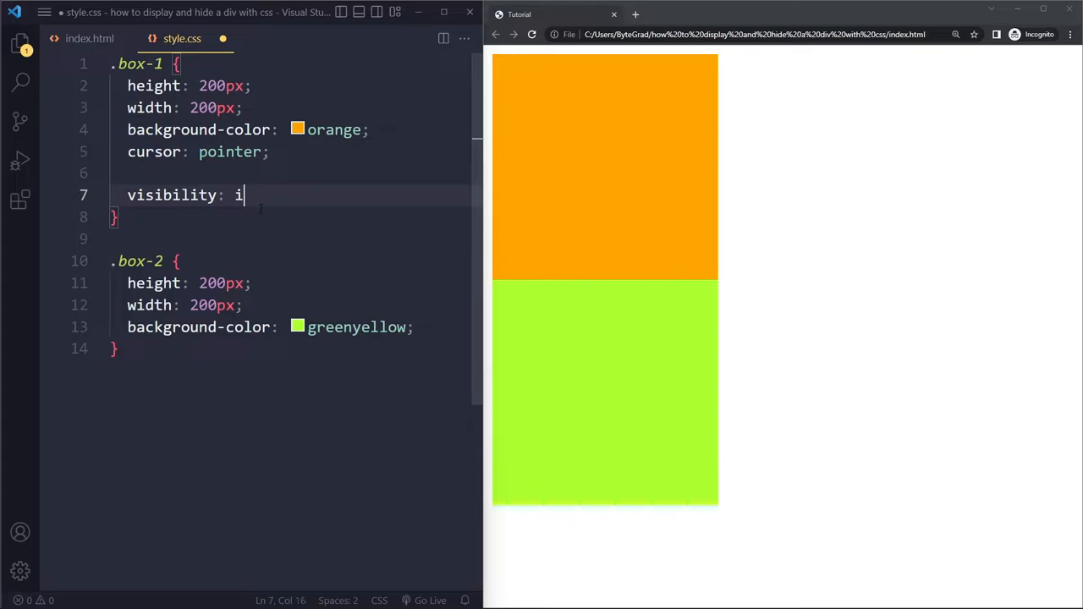
pyautogui.write('hidden;')
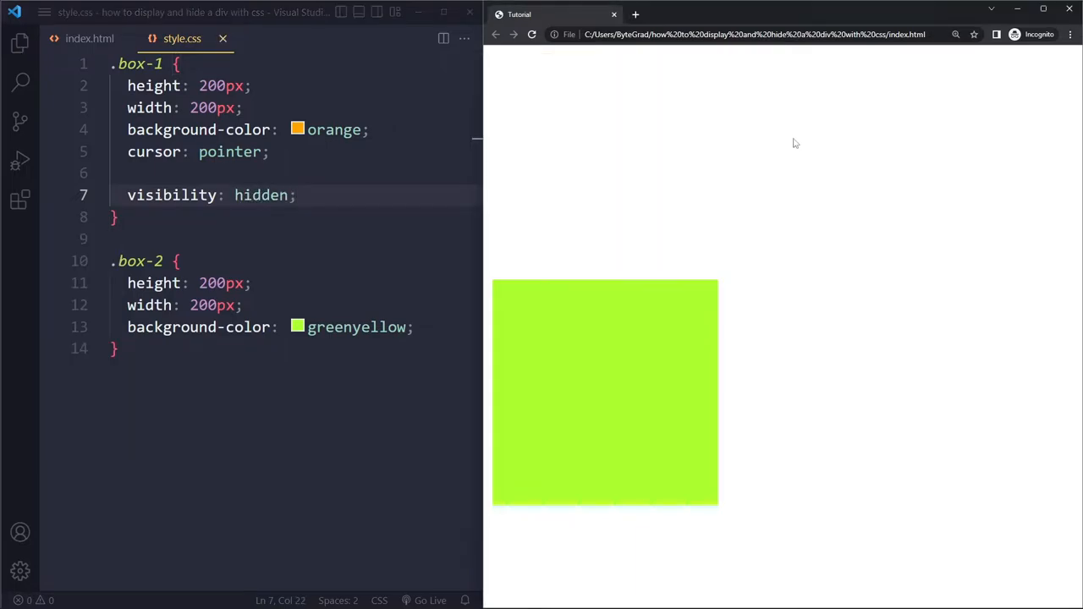
pyautogui.moveTo(596, 389)
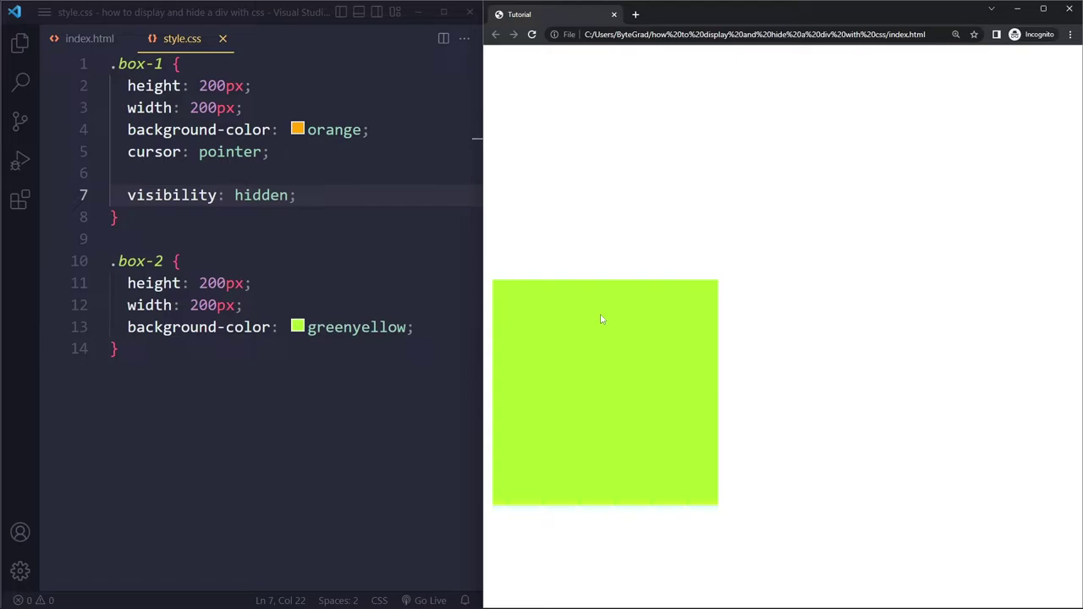
pyautogui.moveTo(616, 175)
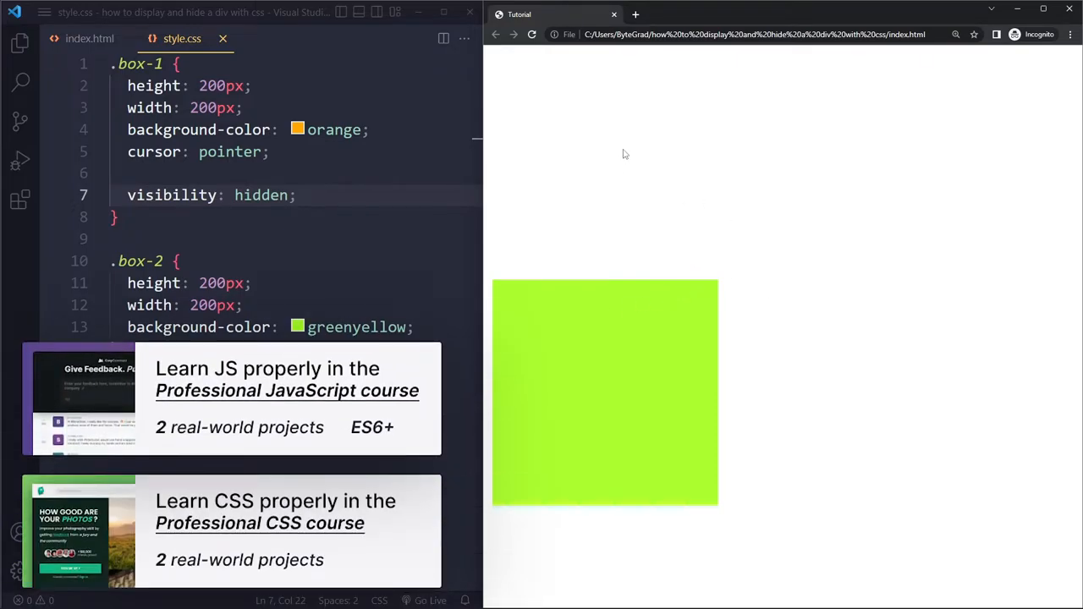
pyautogui.moveTo(707, 94)
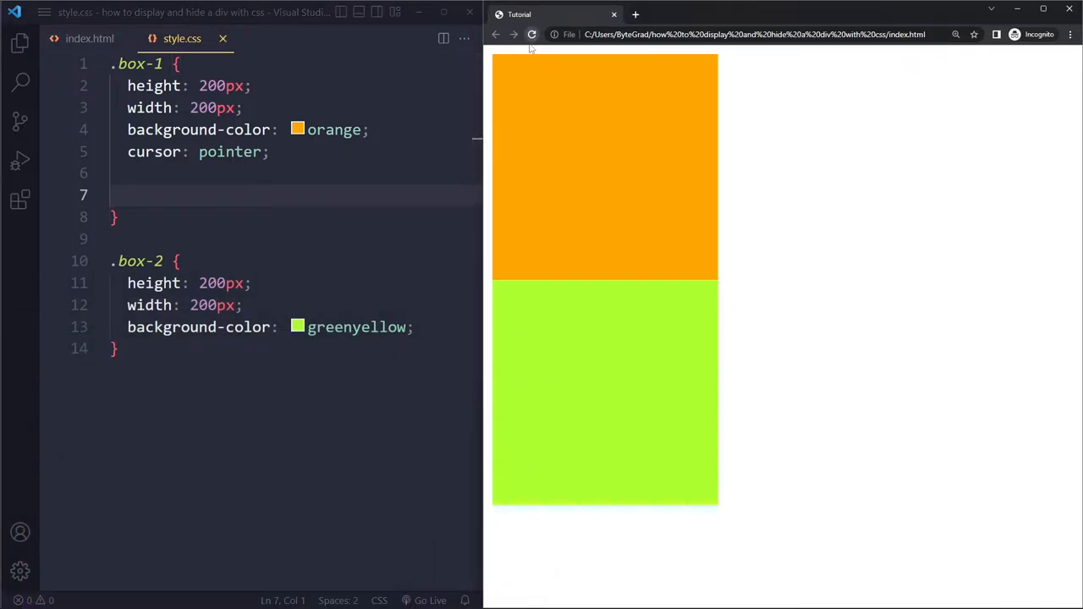
# Hide .box-1 with display: none so the green box moves up.
pyautogui.write('display: none;')
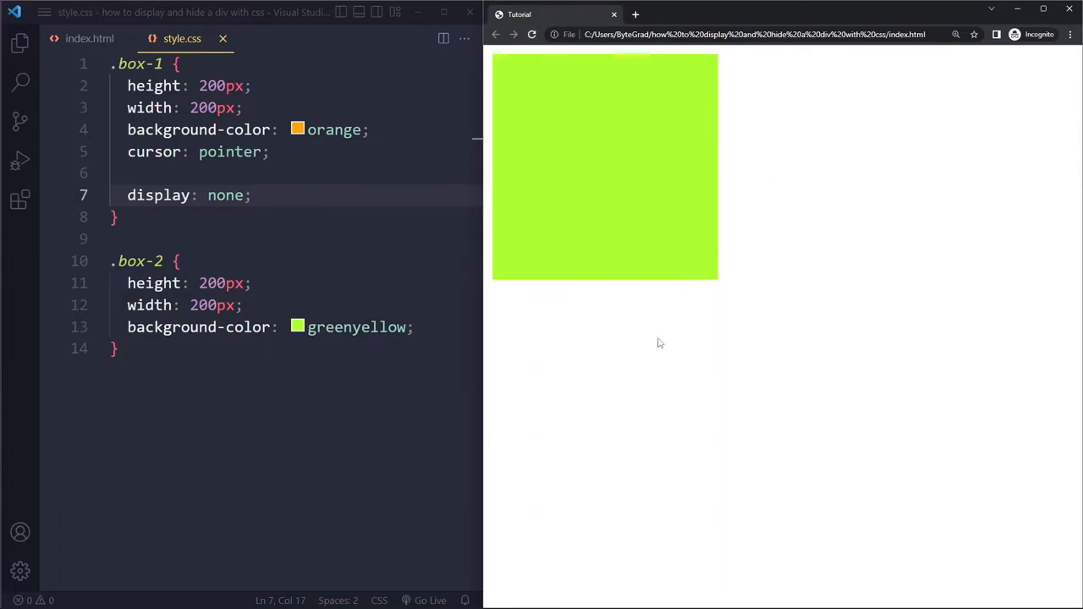
pyautogui.moveTo(745, 108)
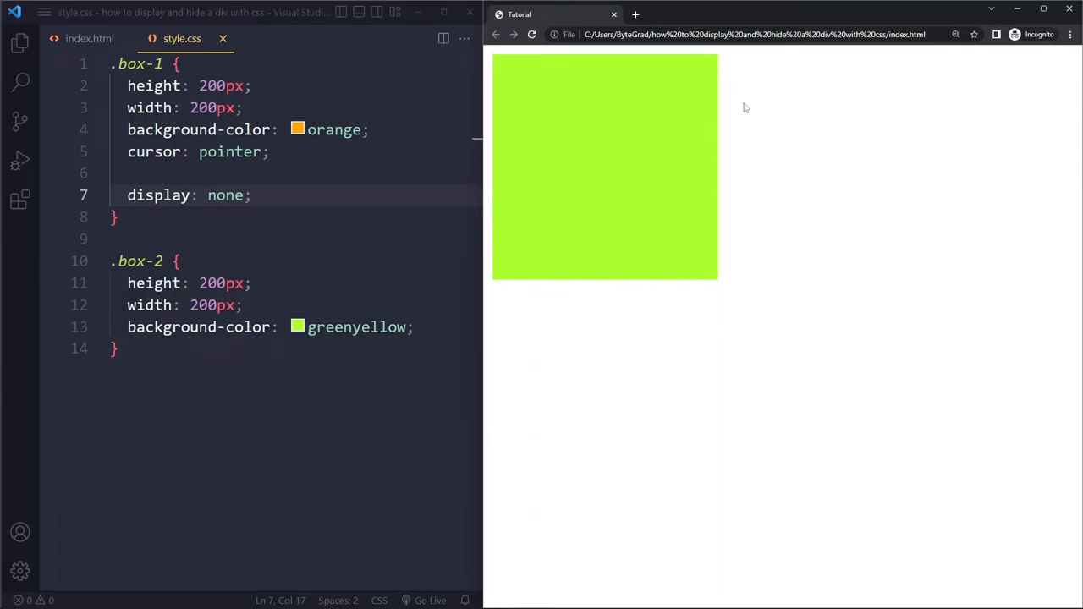
pyautogui.moveTo(809, 126)
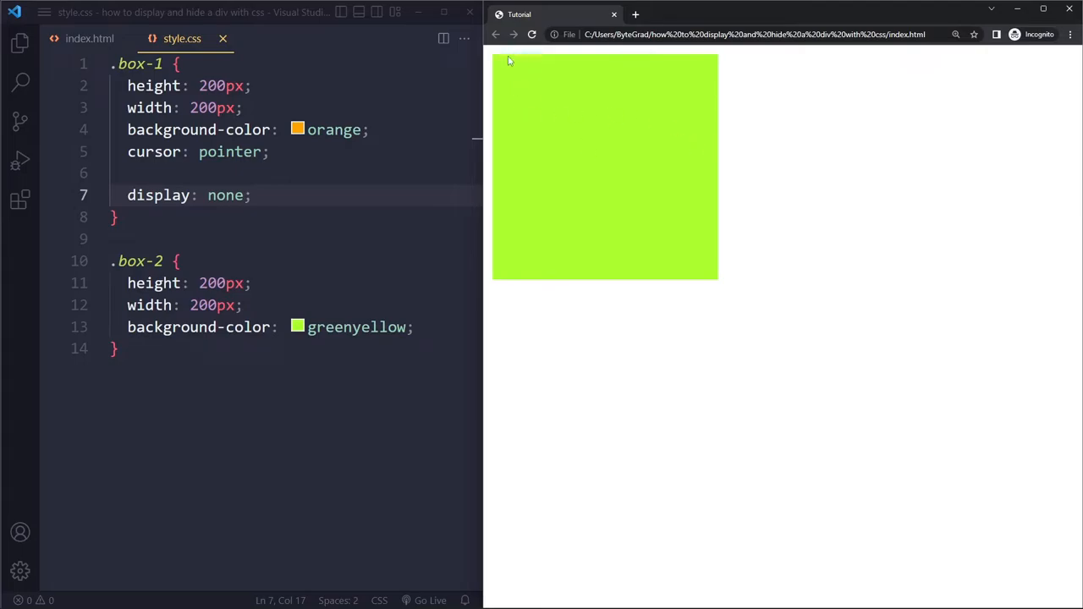
pyautogui.moveTo(733, 108)
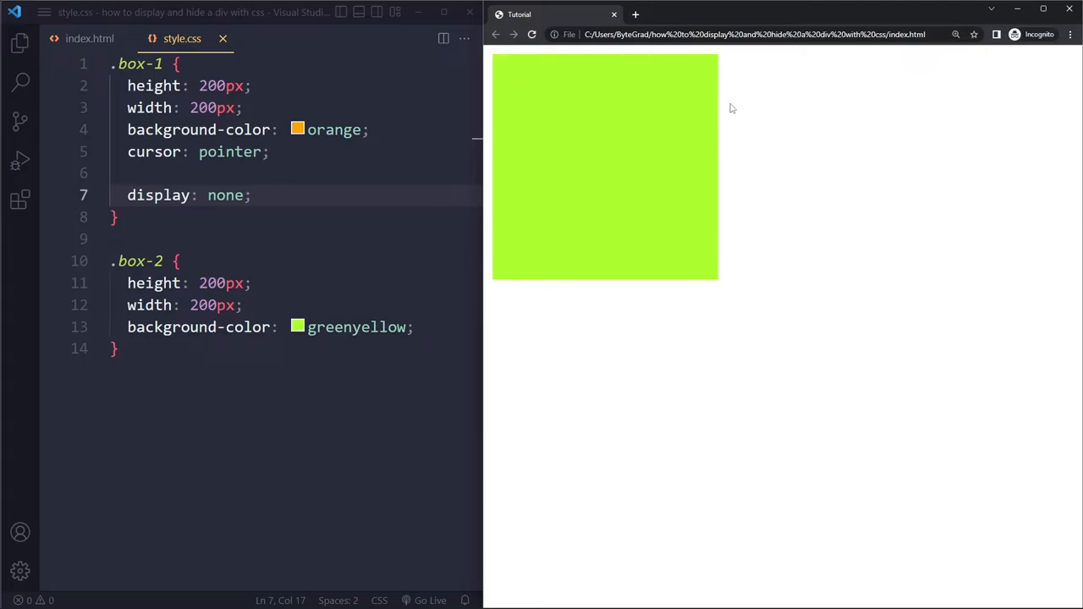
pyautogui.moveTo(659, 105)
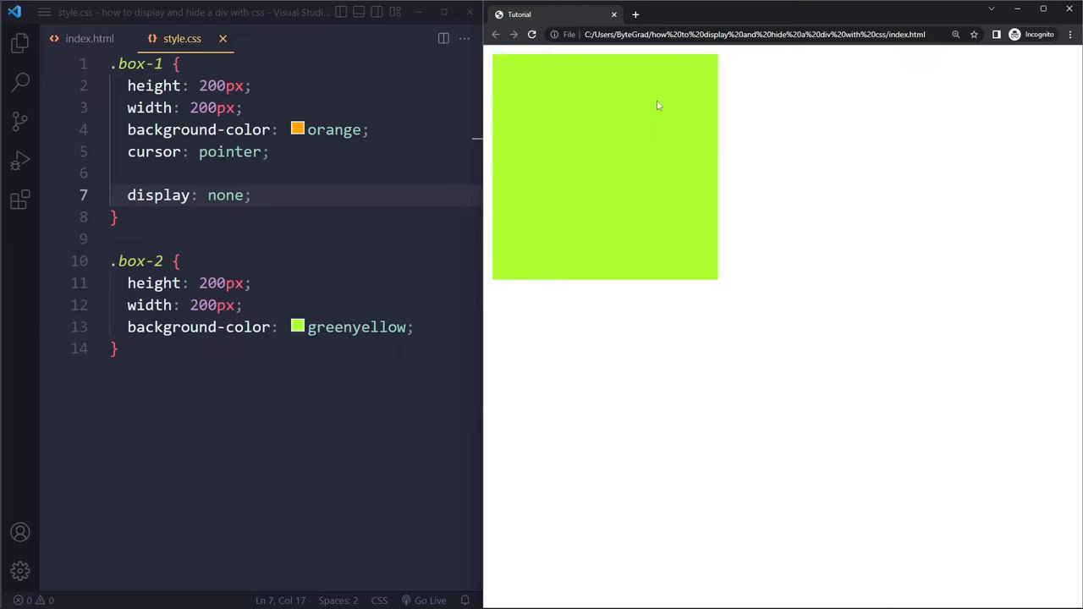
pyautogui.moveTo(677, 269)
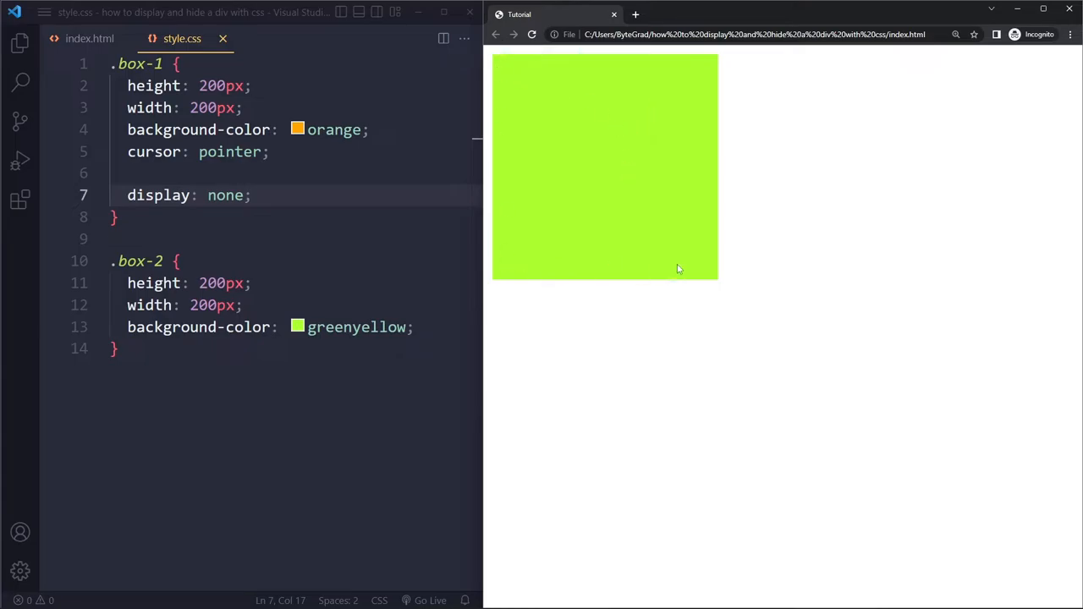
pyautogui.moveTo(585, 124)
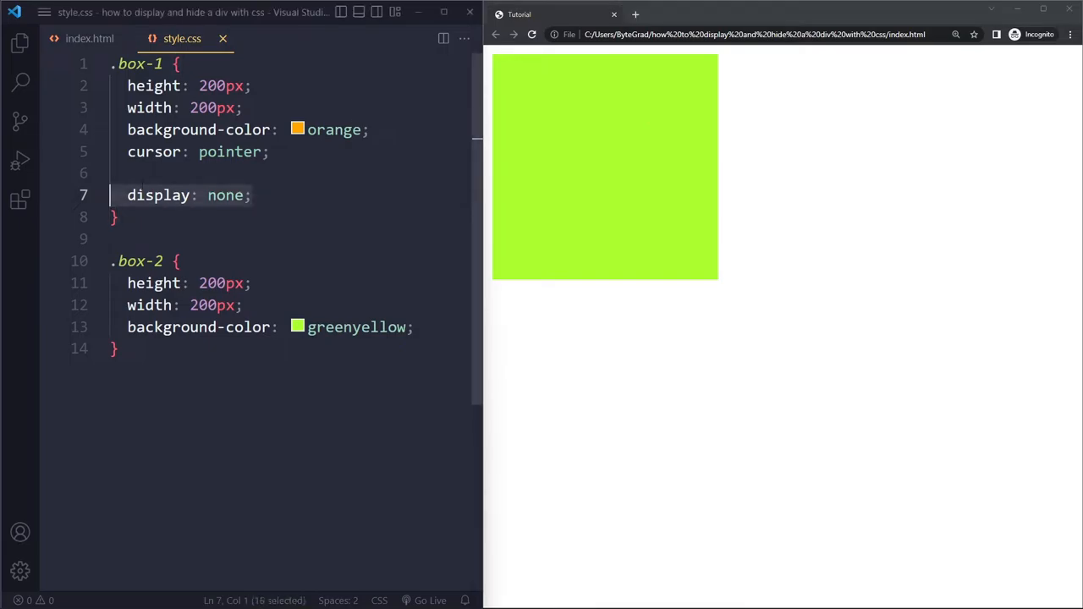
# Replace display: none with position: absolute, top: -99999px and left: -99999px, then reload the page.
pyautogui.press('Delete')
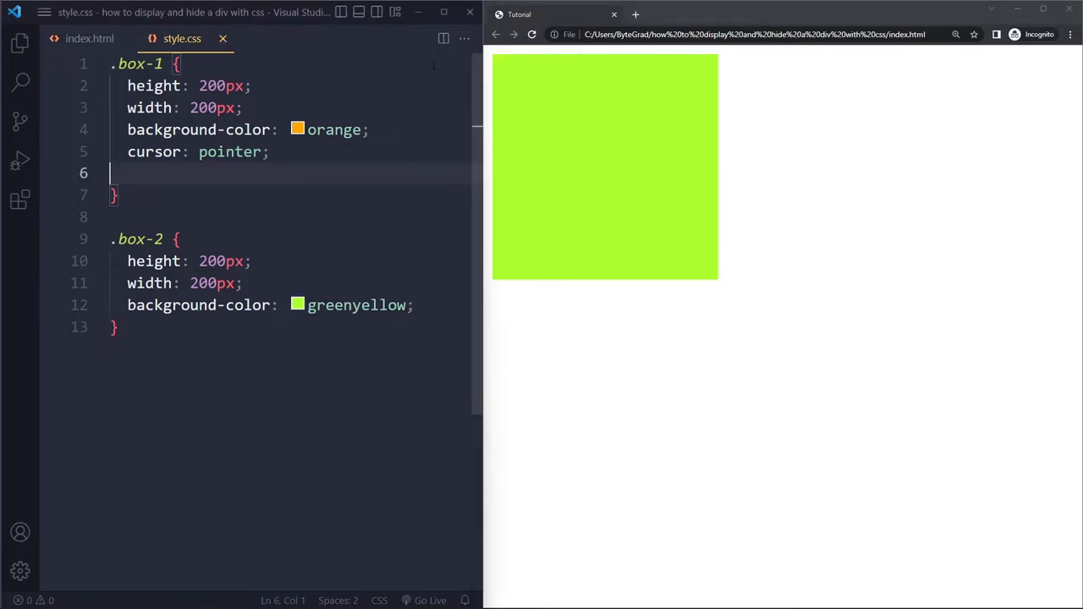
pyautogui.press('Enter')
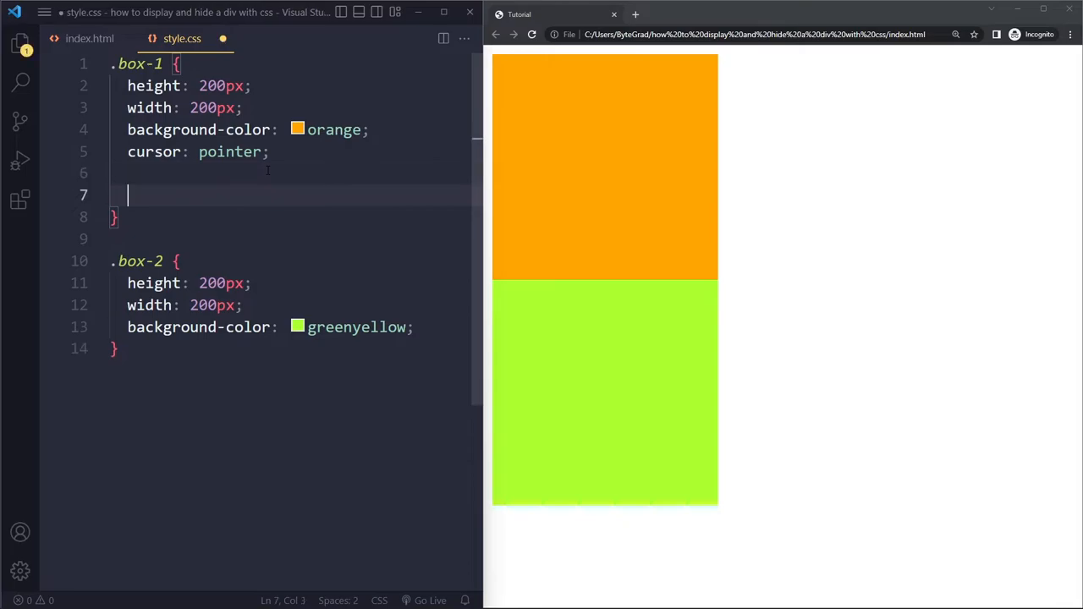
pyautogui.write('position: absolute;')
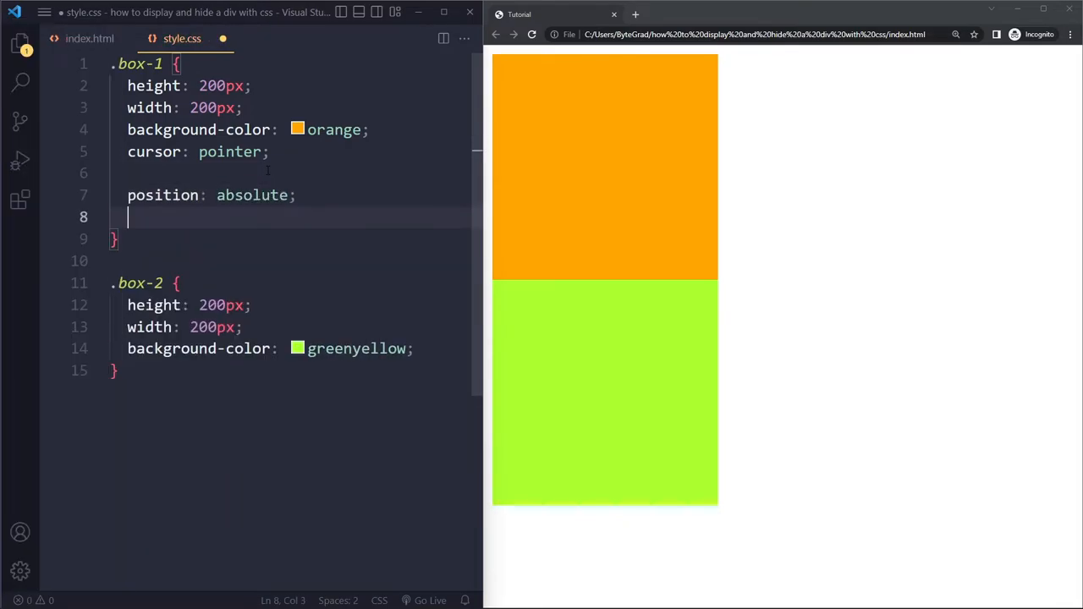
pyautogui.write('top:')
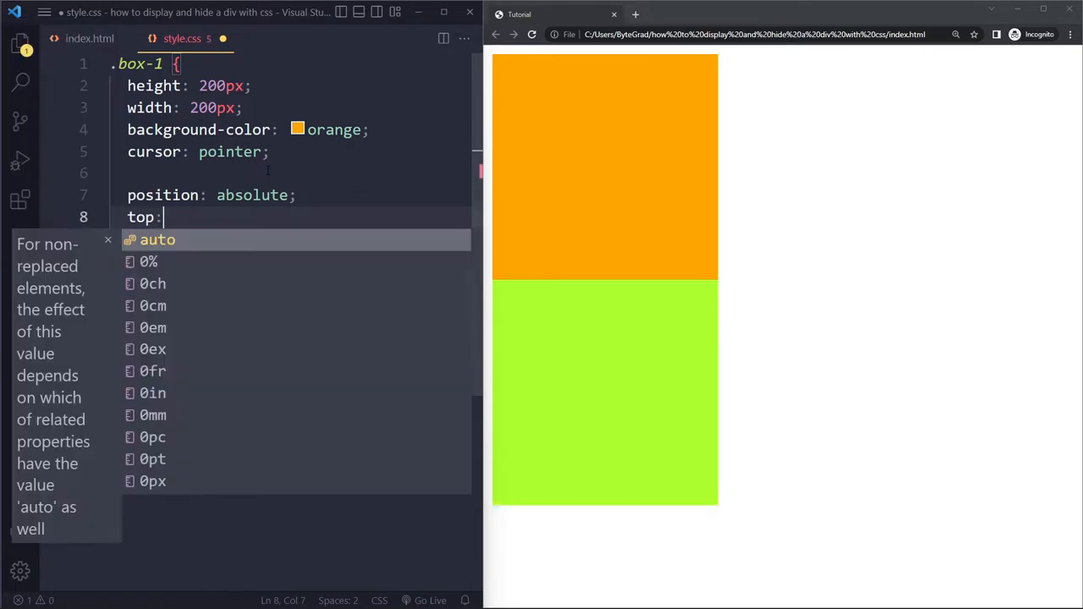
pyautogui.write('-')
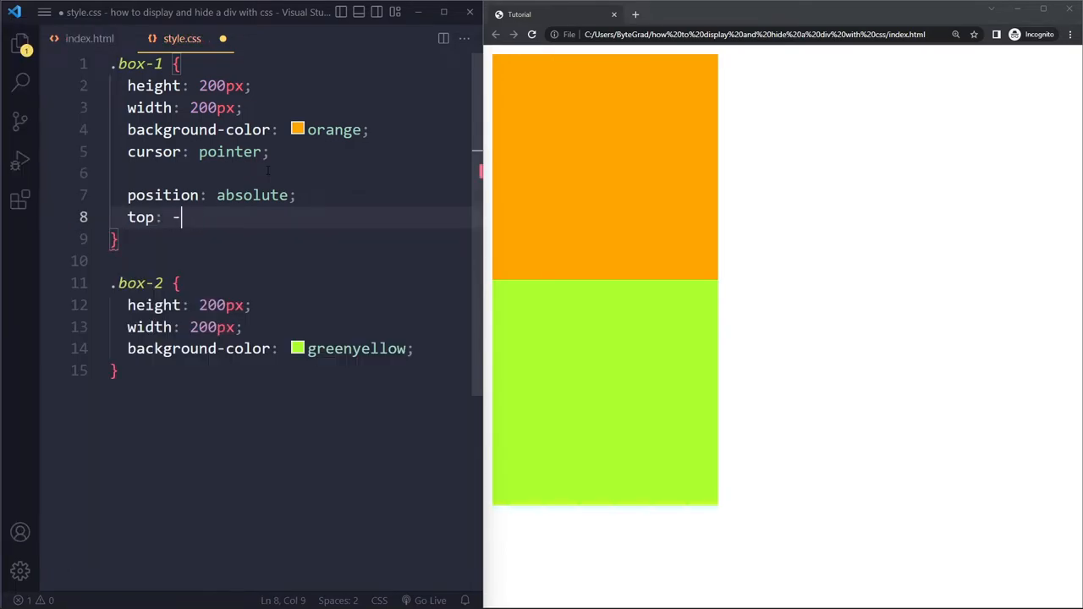
pyautogui.write('99999px;')
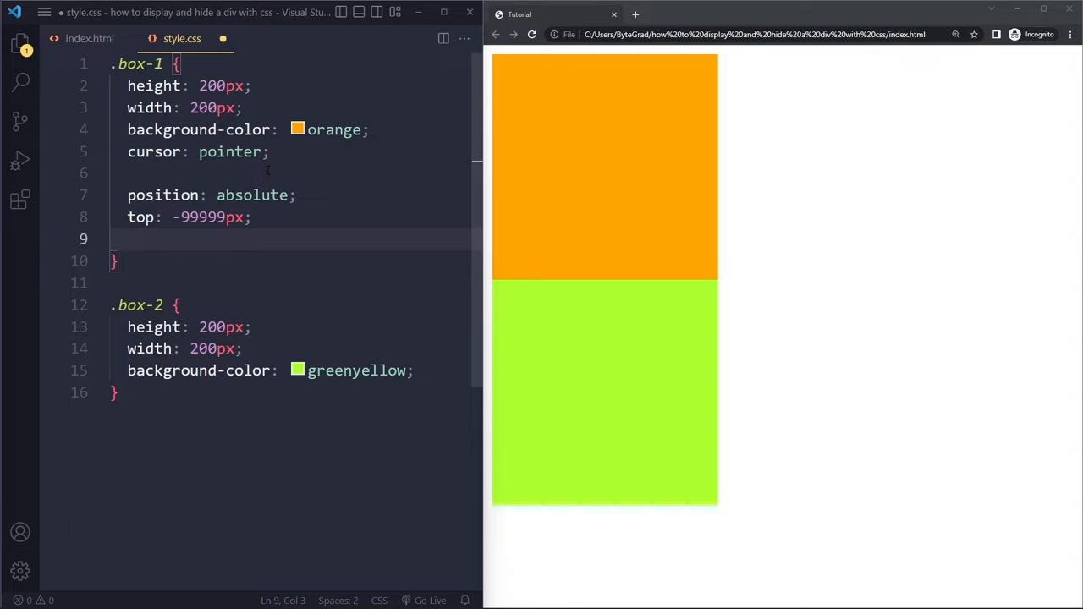
pyautogui.write('left: -99999px;')
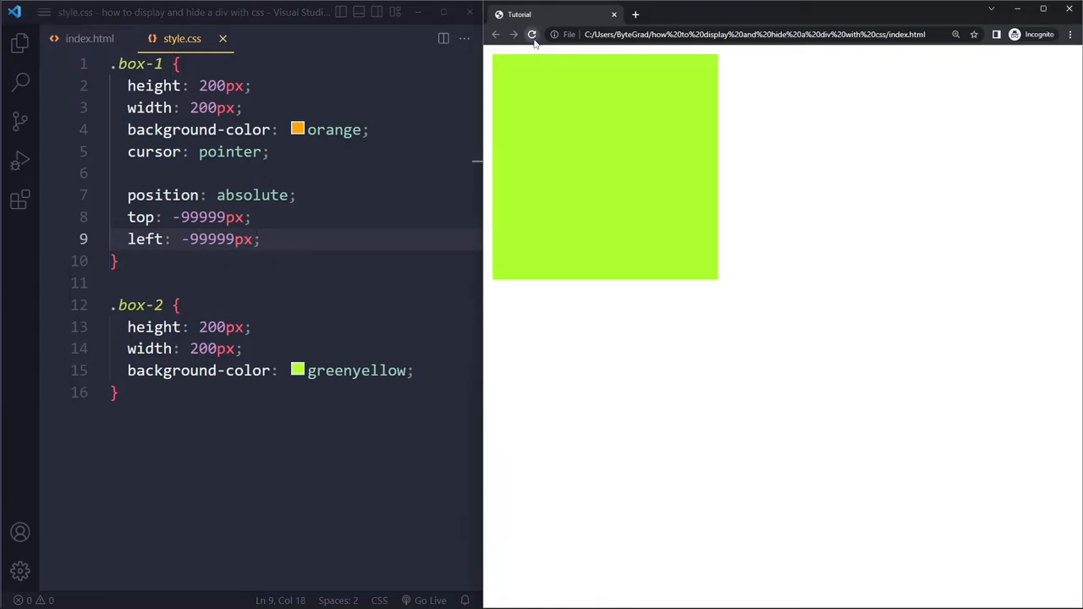
pyautogui.click(533, 34)
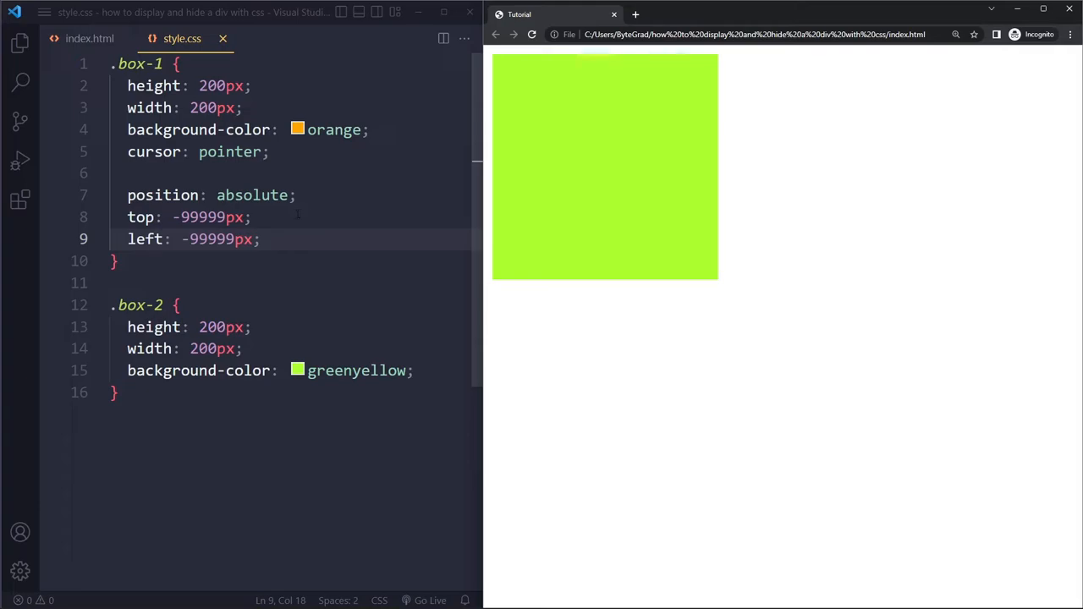
pyautogui.moveTo(499, 166)
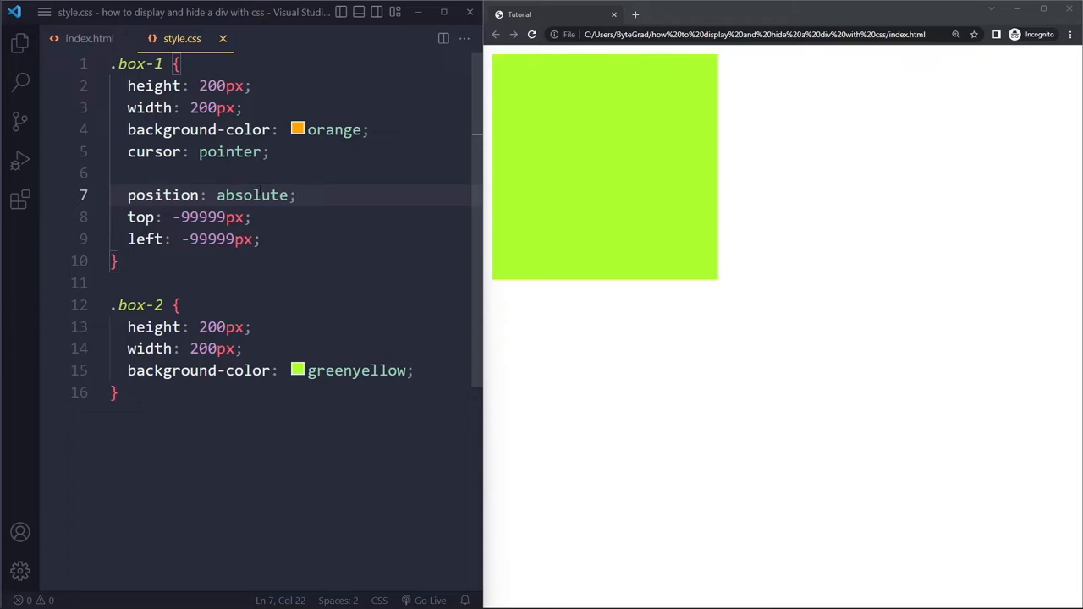
pyautogui.moveTo(714, 71)
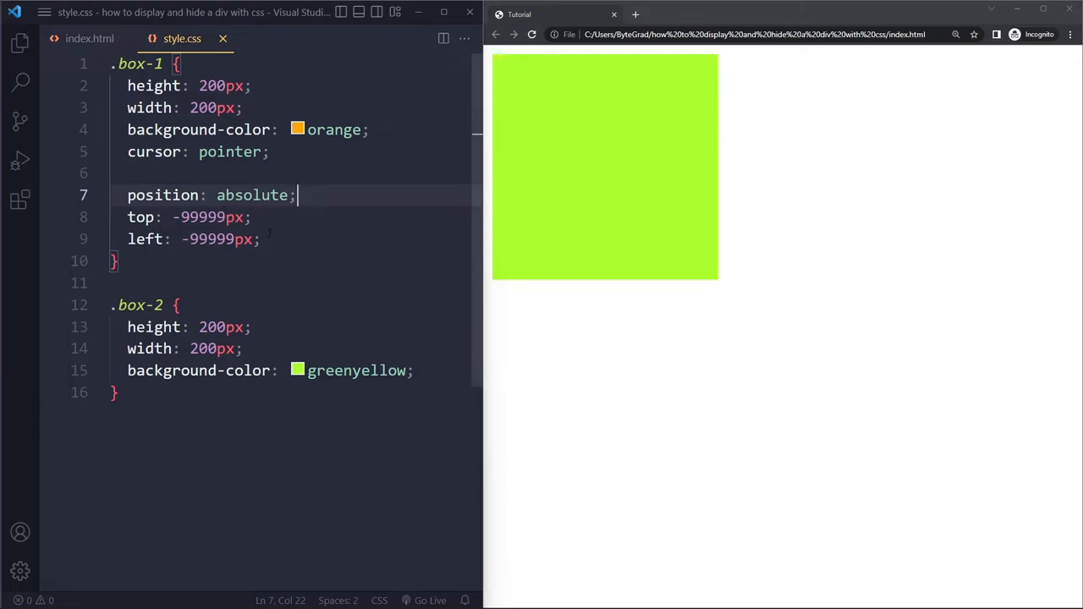
pyautogui.moveTo(268, 216)
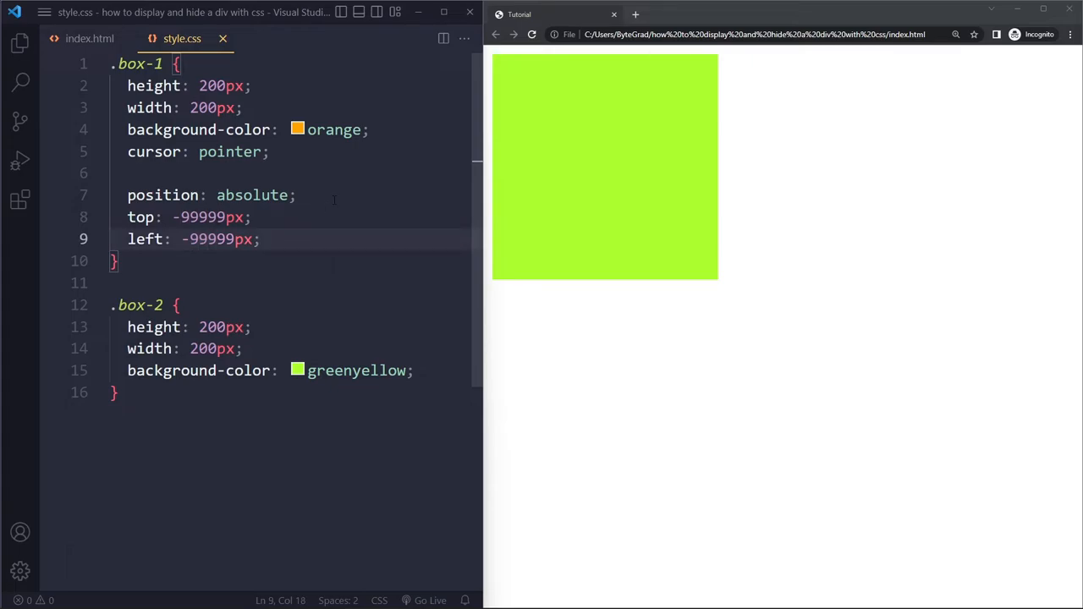
pyautogui.moveTo(127, 173); pyautogui.dragTo(261, 238)
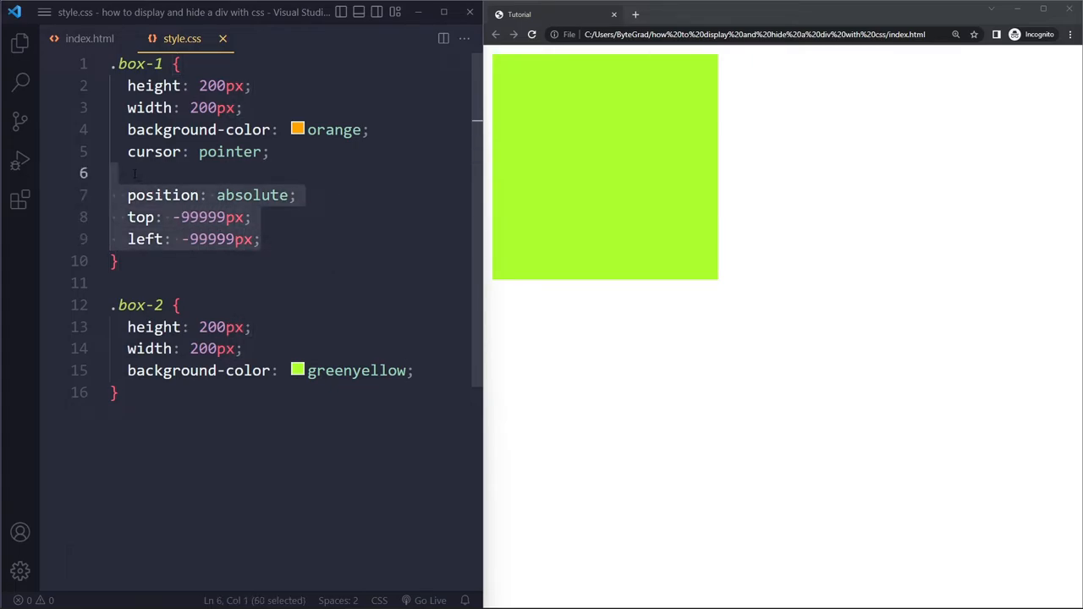
# Replace the positioning lines in .box-1 with display: none.
pyautogui.press('Delete')
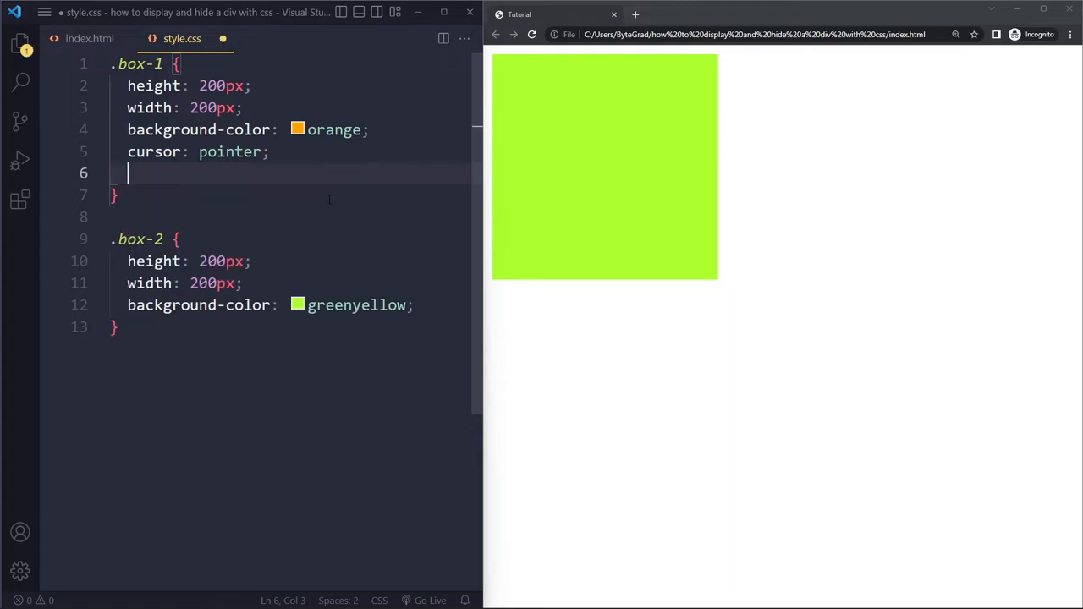
pyautogui.write('display: none;')
pyautogui.write('display: block;')
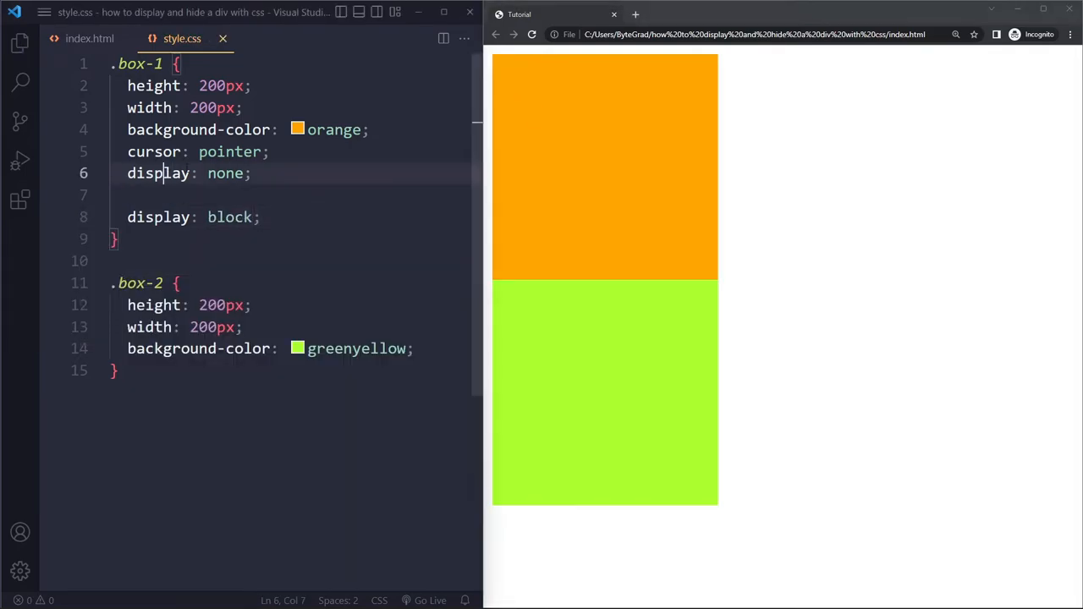
pyautogui.doubleClick(159, 172)
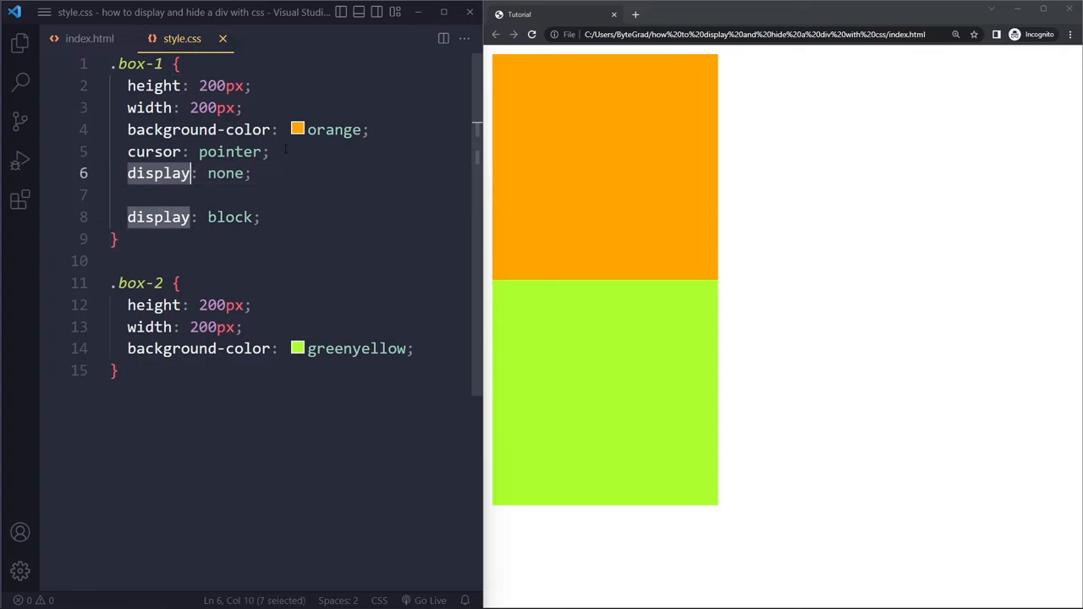
# Change the rule to visibility: hidden followed by visibility: visible.
pyautogui.write('visibility')
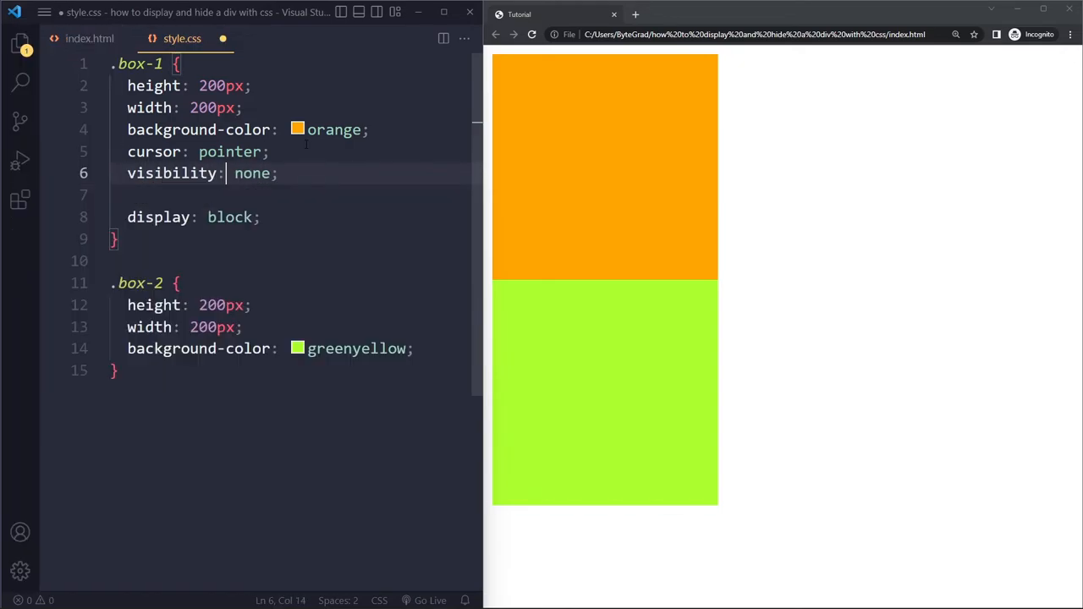
pyautogui.write('hidden')
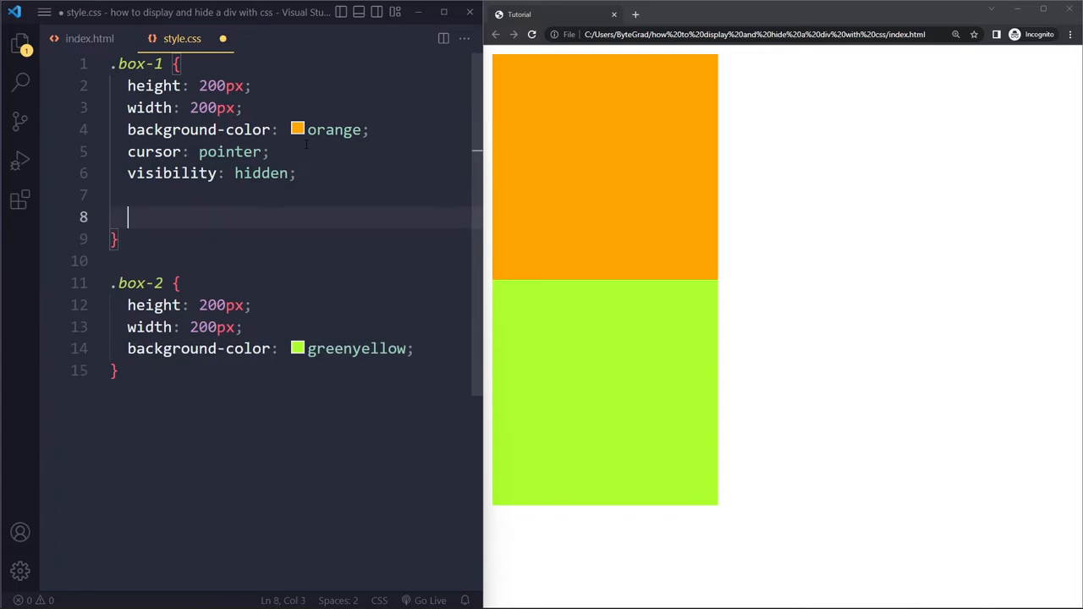
pyautogui.write('visibility: visible;')
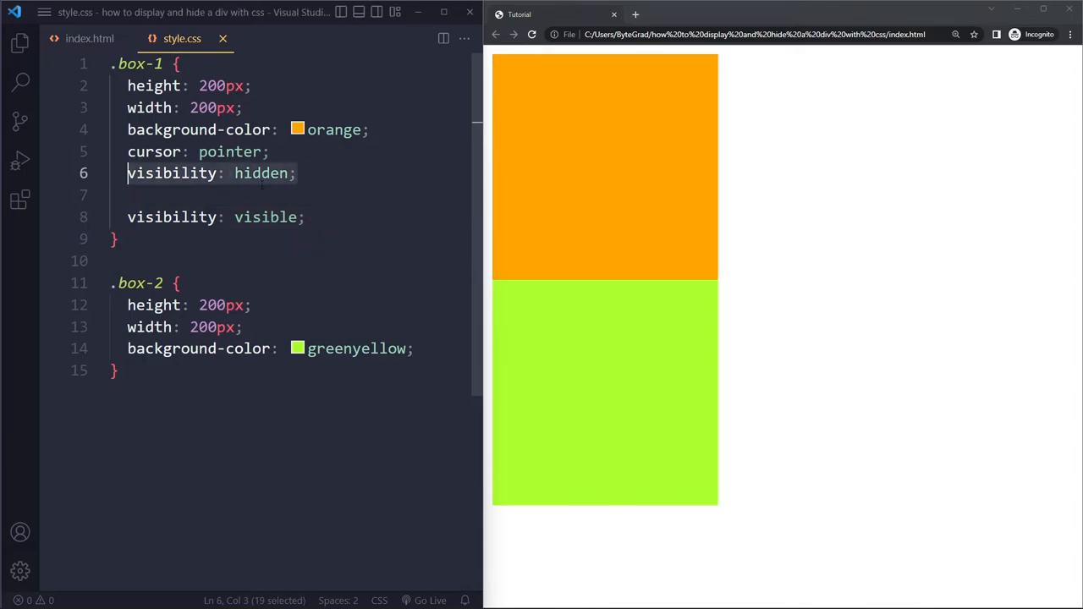
# Make .box-1 use opacity: 0 countered by opacity: 1.
pyautogui.write('opacity: 0;')
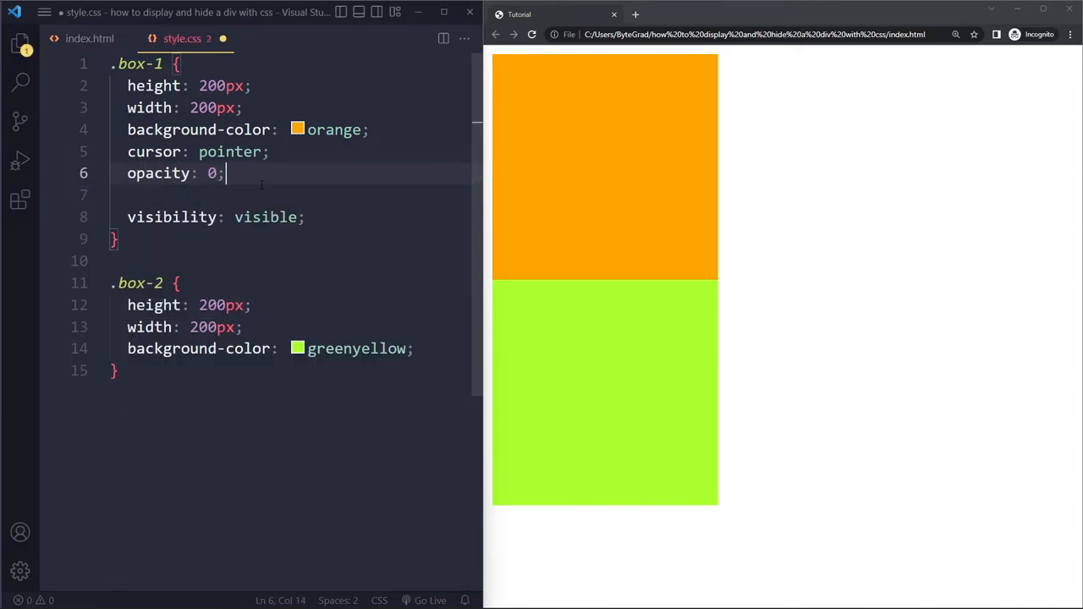
pyautogui.write('o')
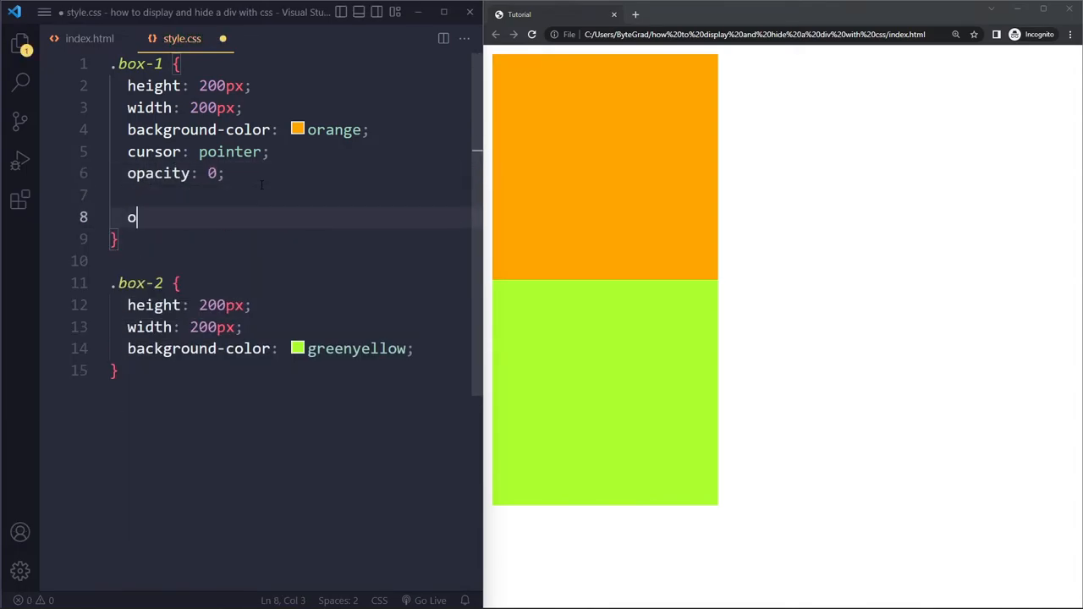
pyautogui.write('pacity: 1;')
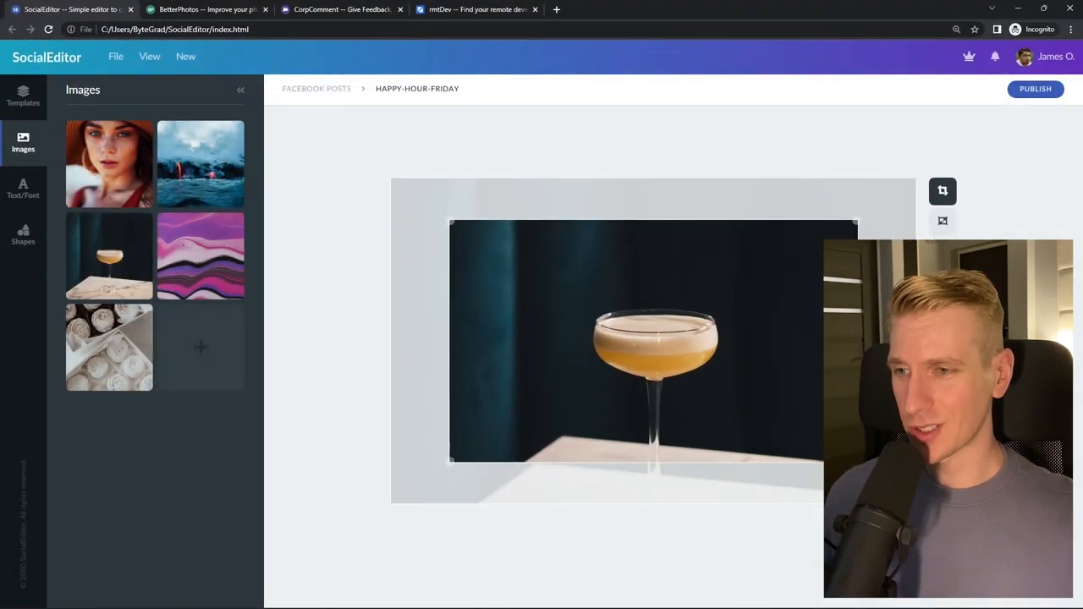
# Search 'react developer' in the rmtDev tab, then switch to the CorpComment feedback board.
pyautogui.click(194, 12)
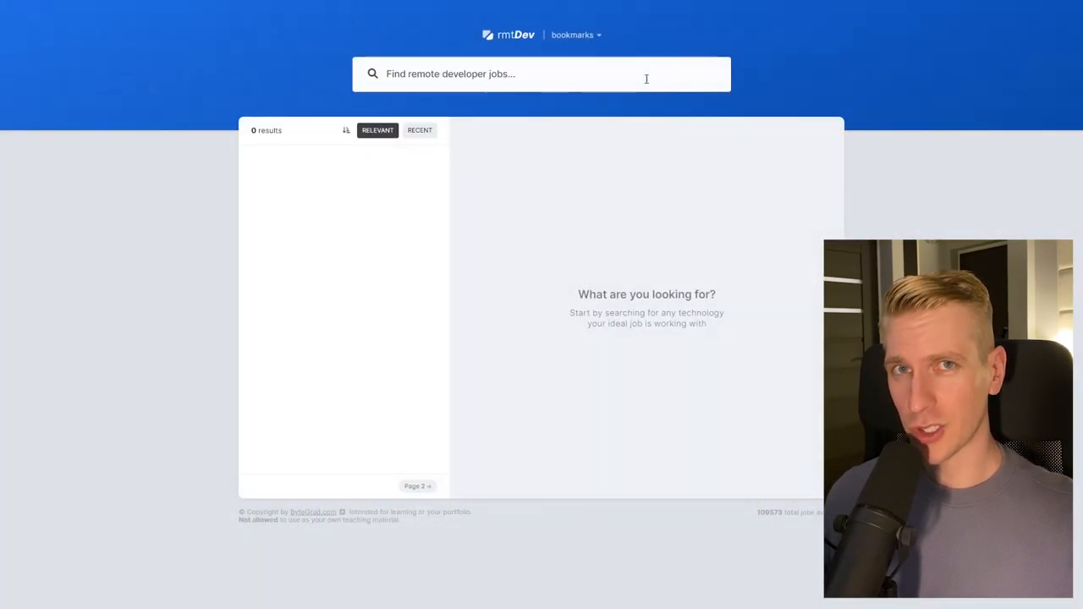
pyautogui.write('react developer')
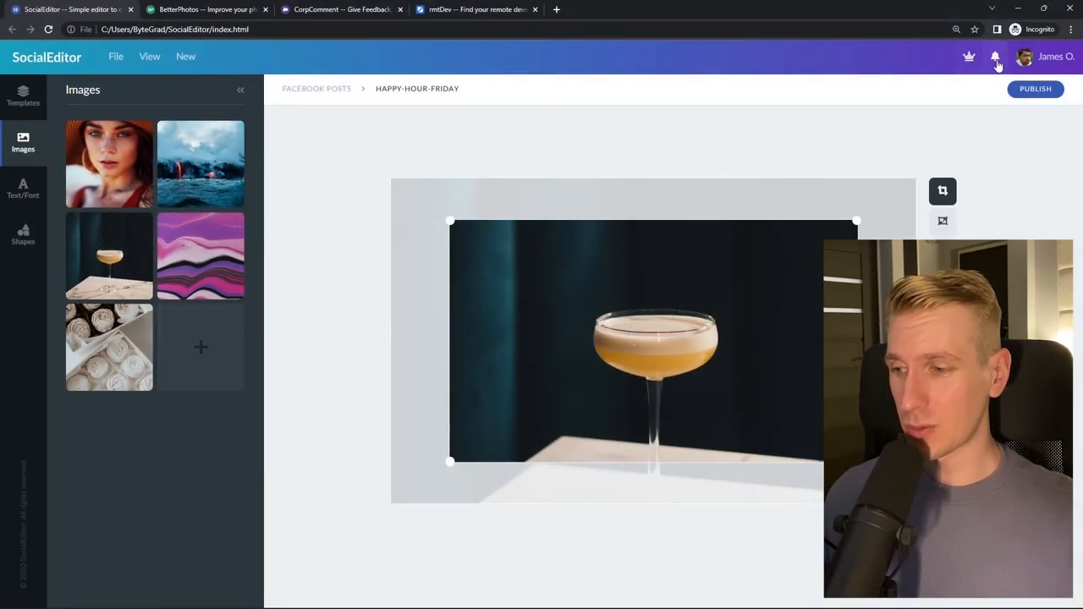
pyautogui.click(206, 13)
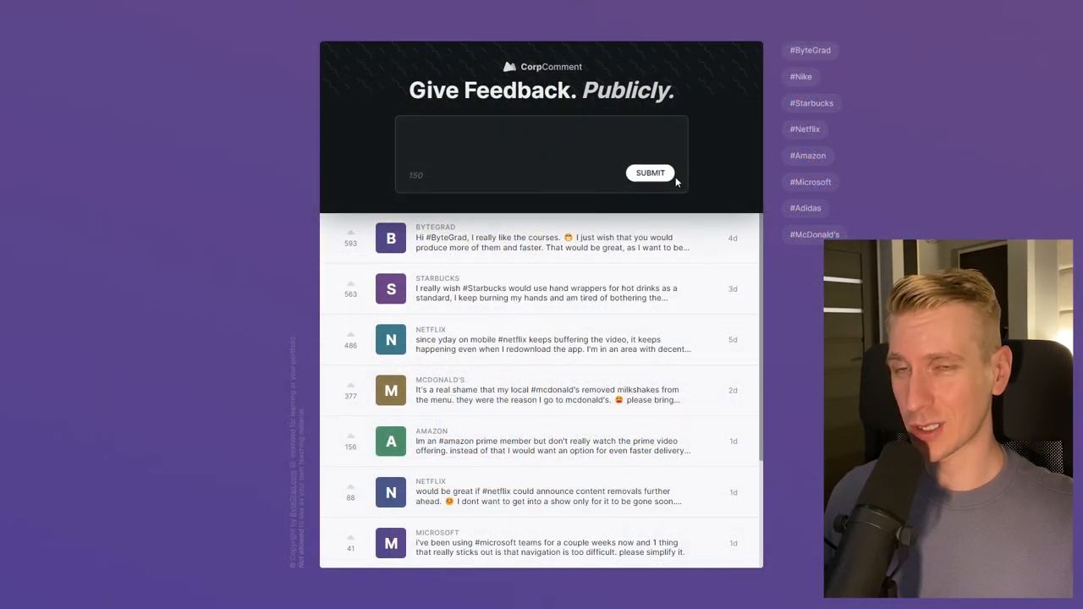
pyautogui.moveTo(805, 167)
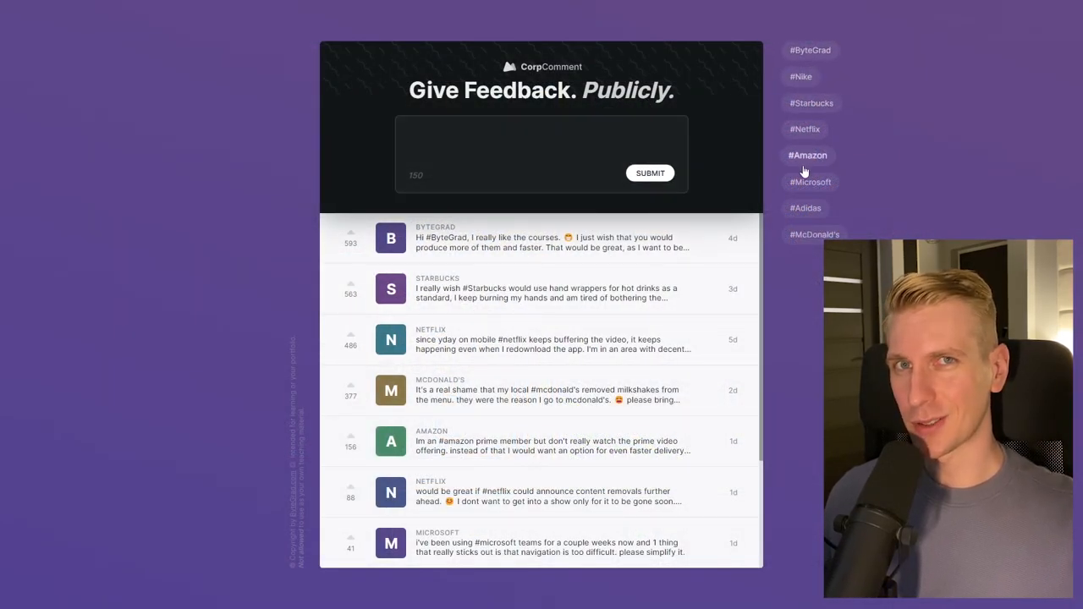